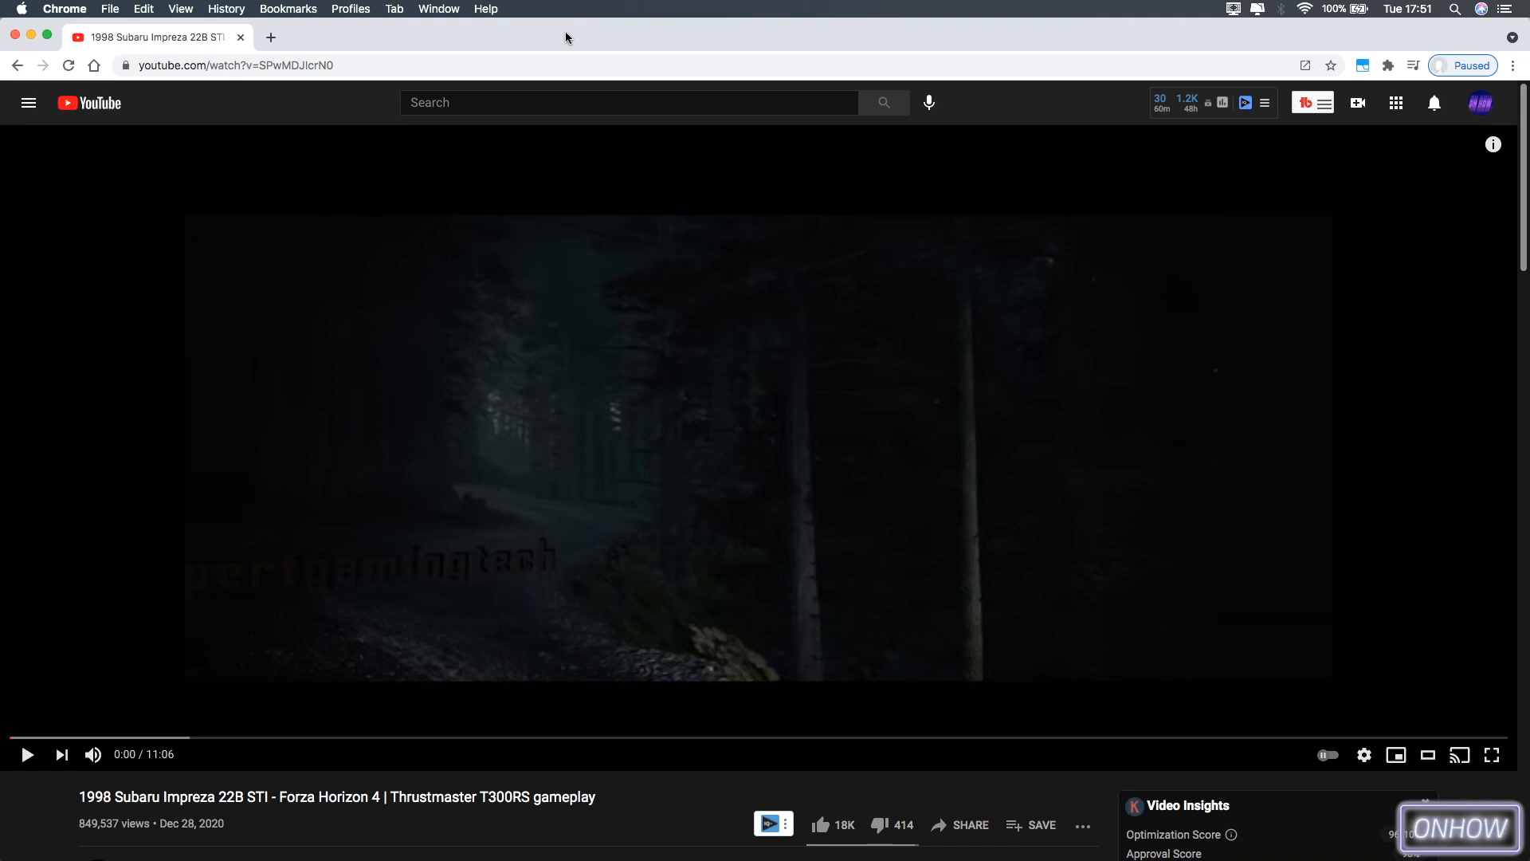
pyautogui.moveTo(456, 300)
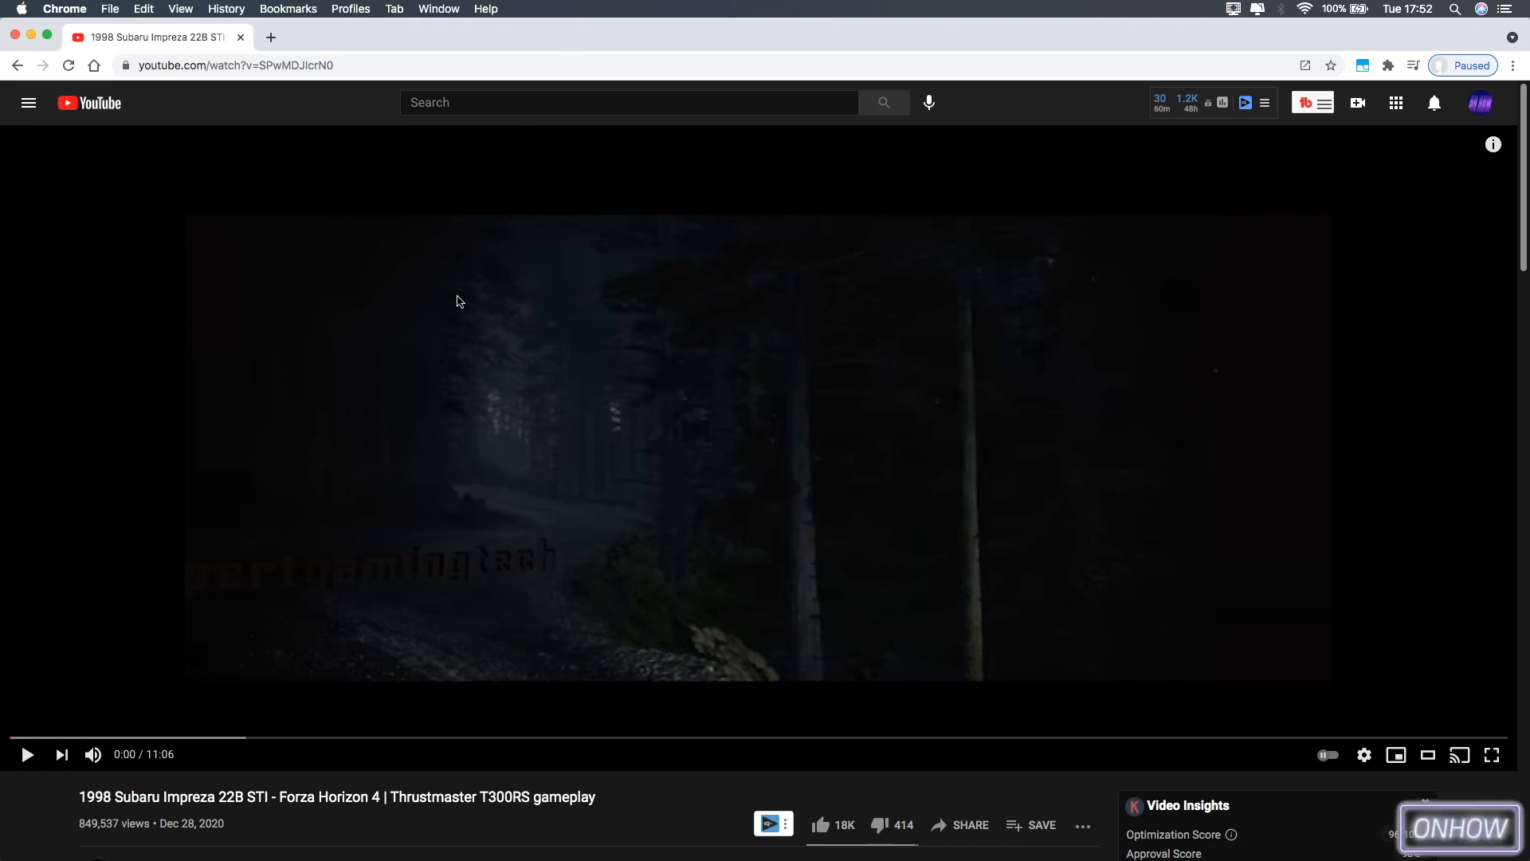
# Step: Scroll down the page and bring up Hadzy in the second tab
pyautogui.scroll(-3)
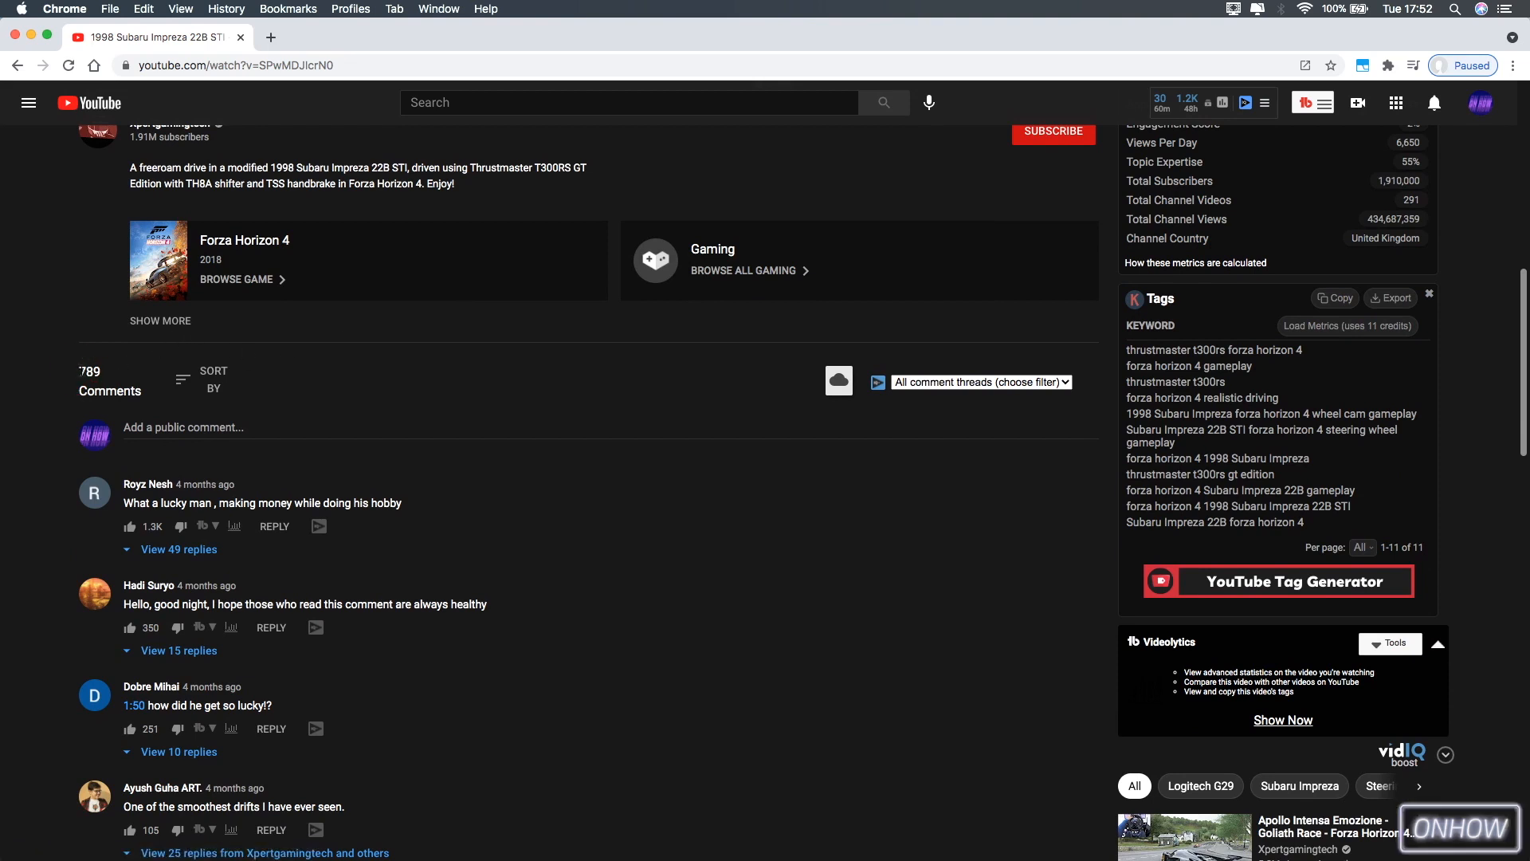
pyautogui.doubleClick(88, 371)
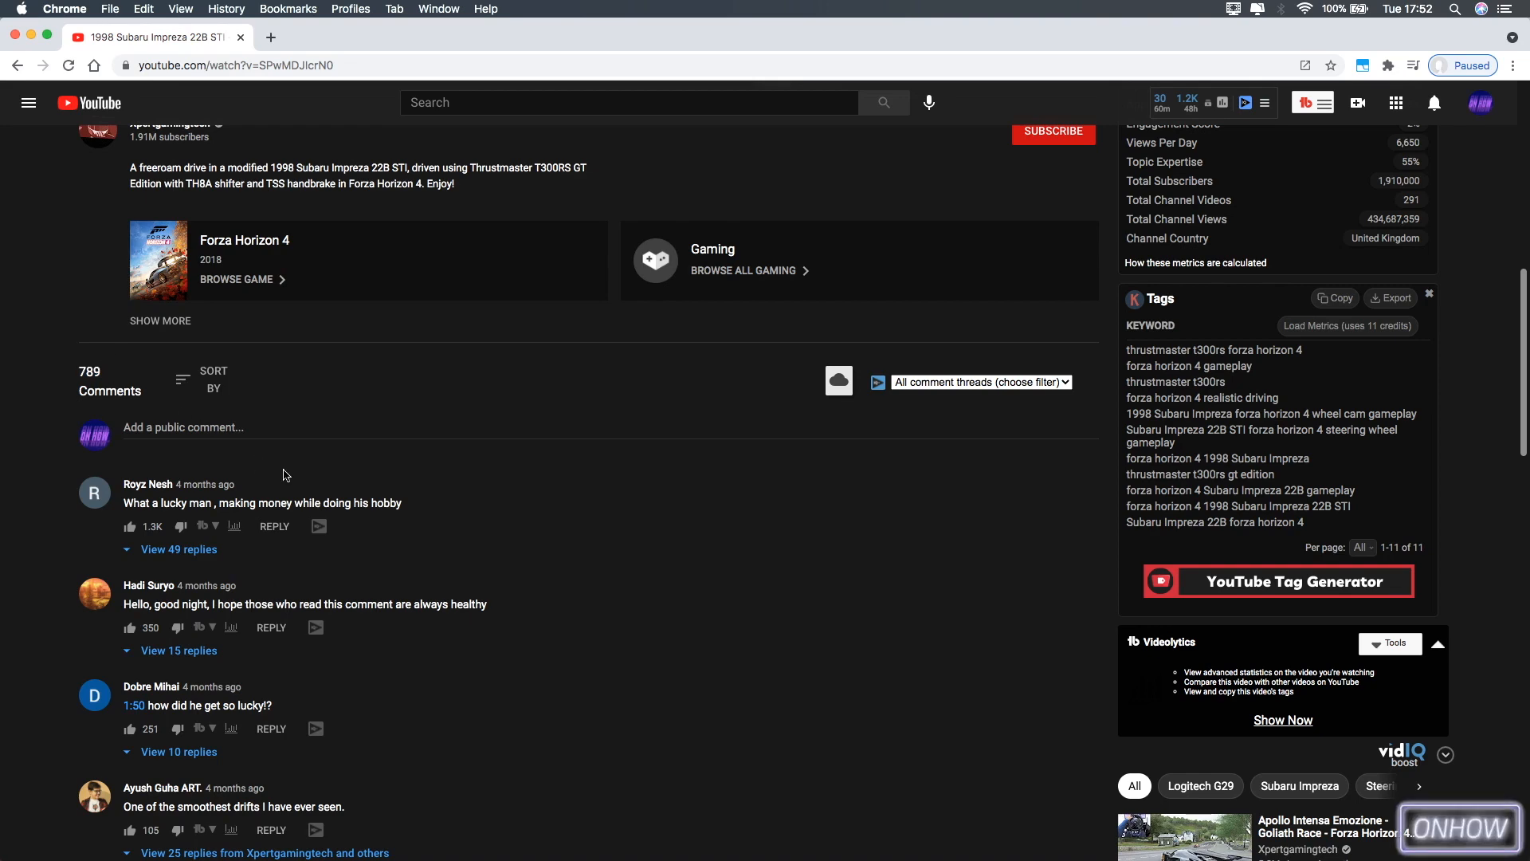
pyautogui.scroll(-3)
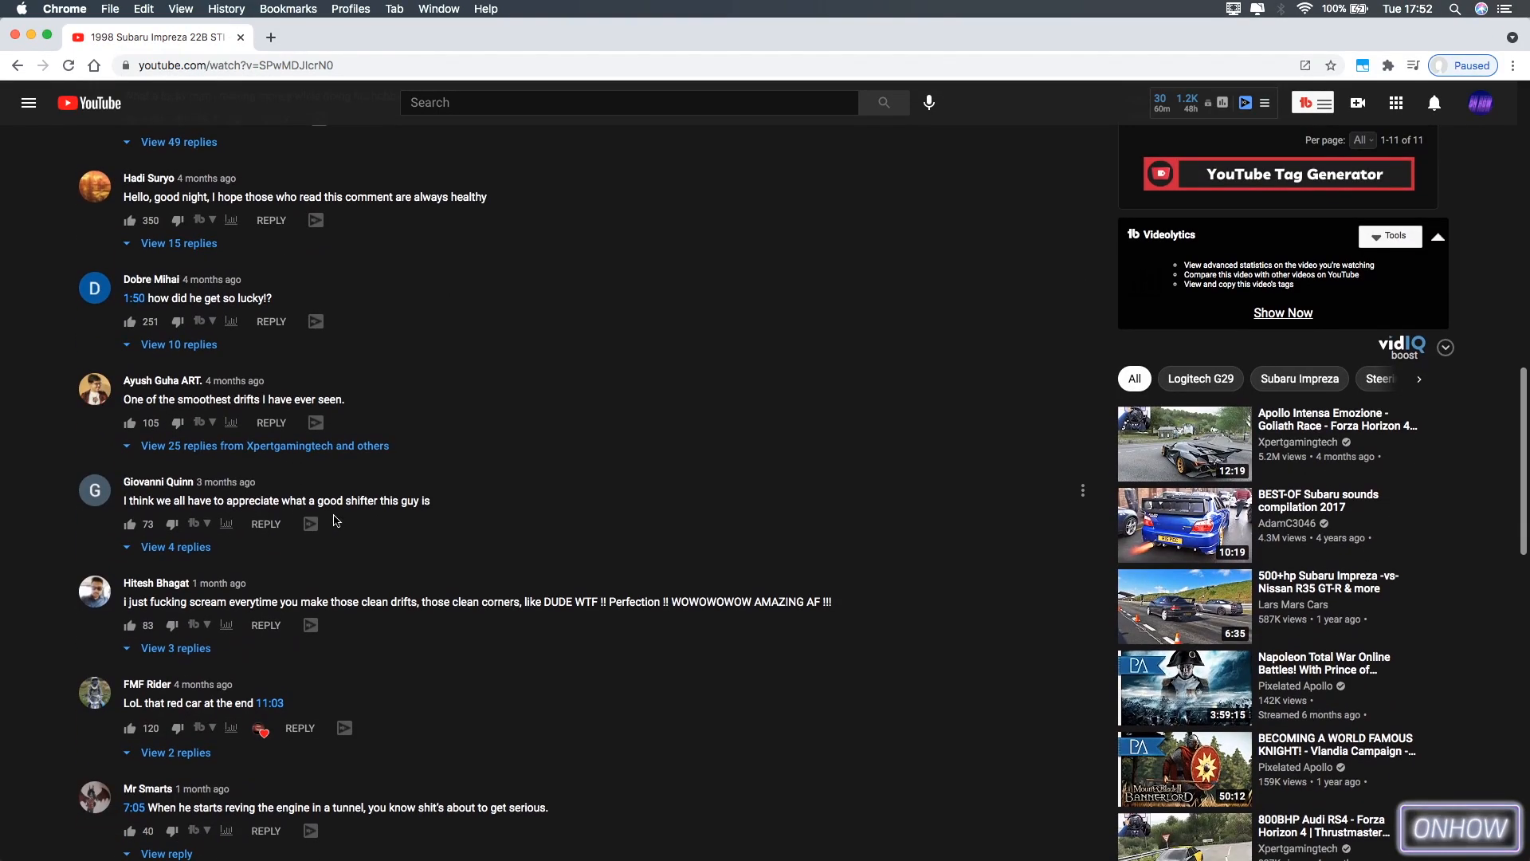
pyautogui.scroll(-3)
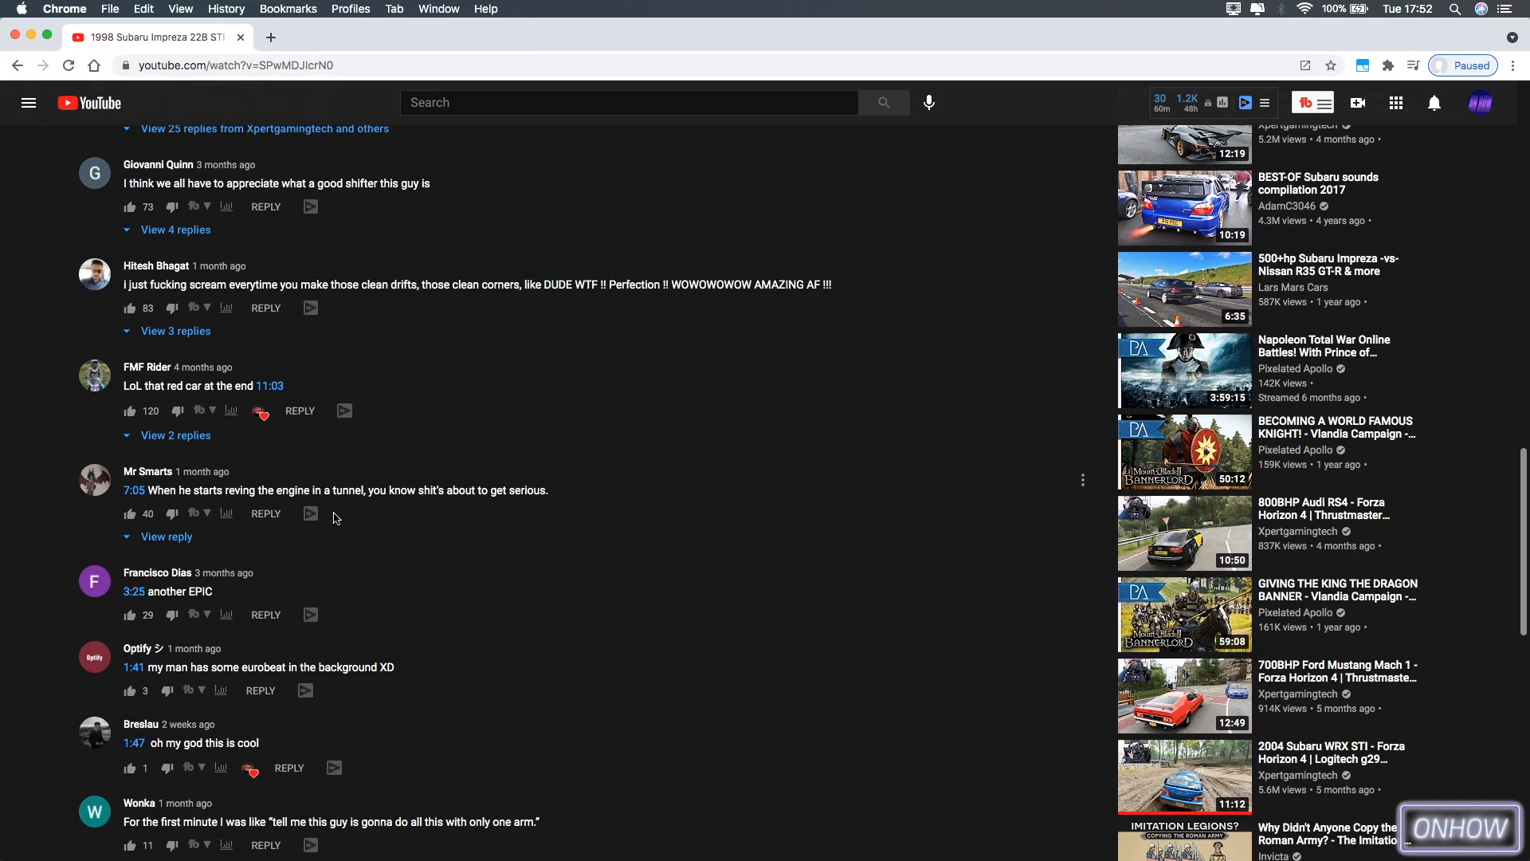
pyautogui.scroll(-3)
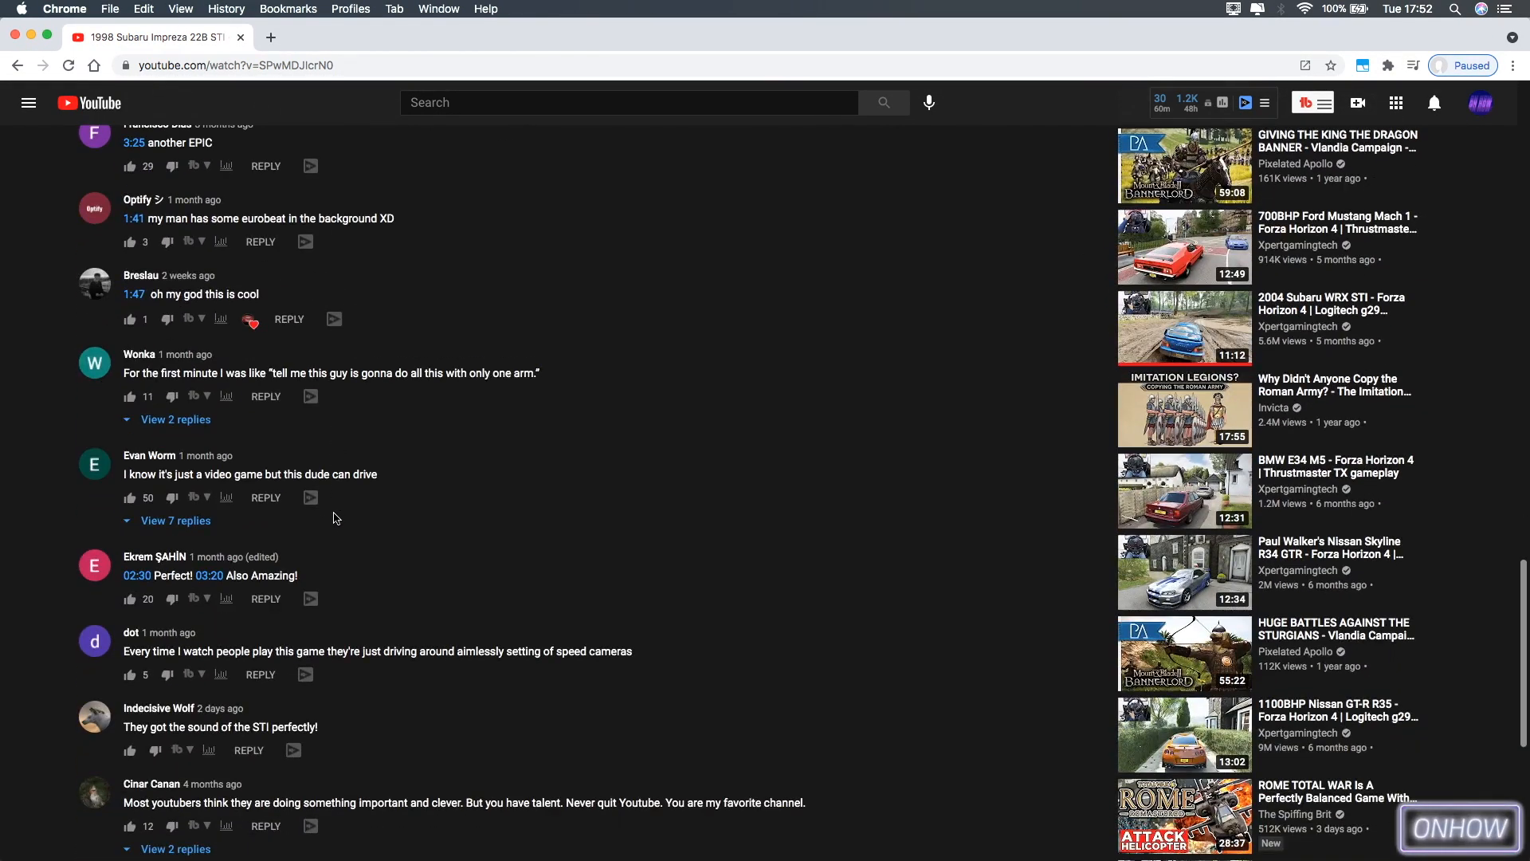
pyautogui.scroll(-3)
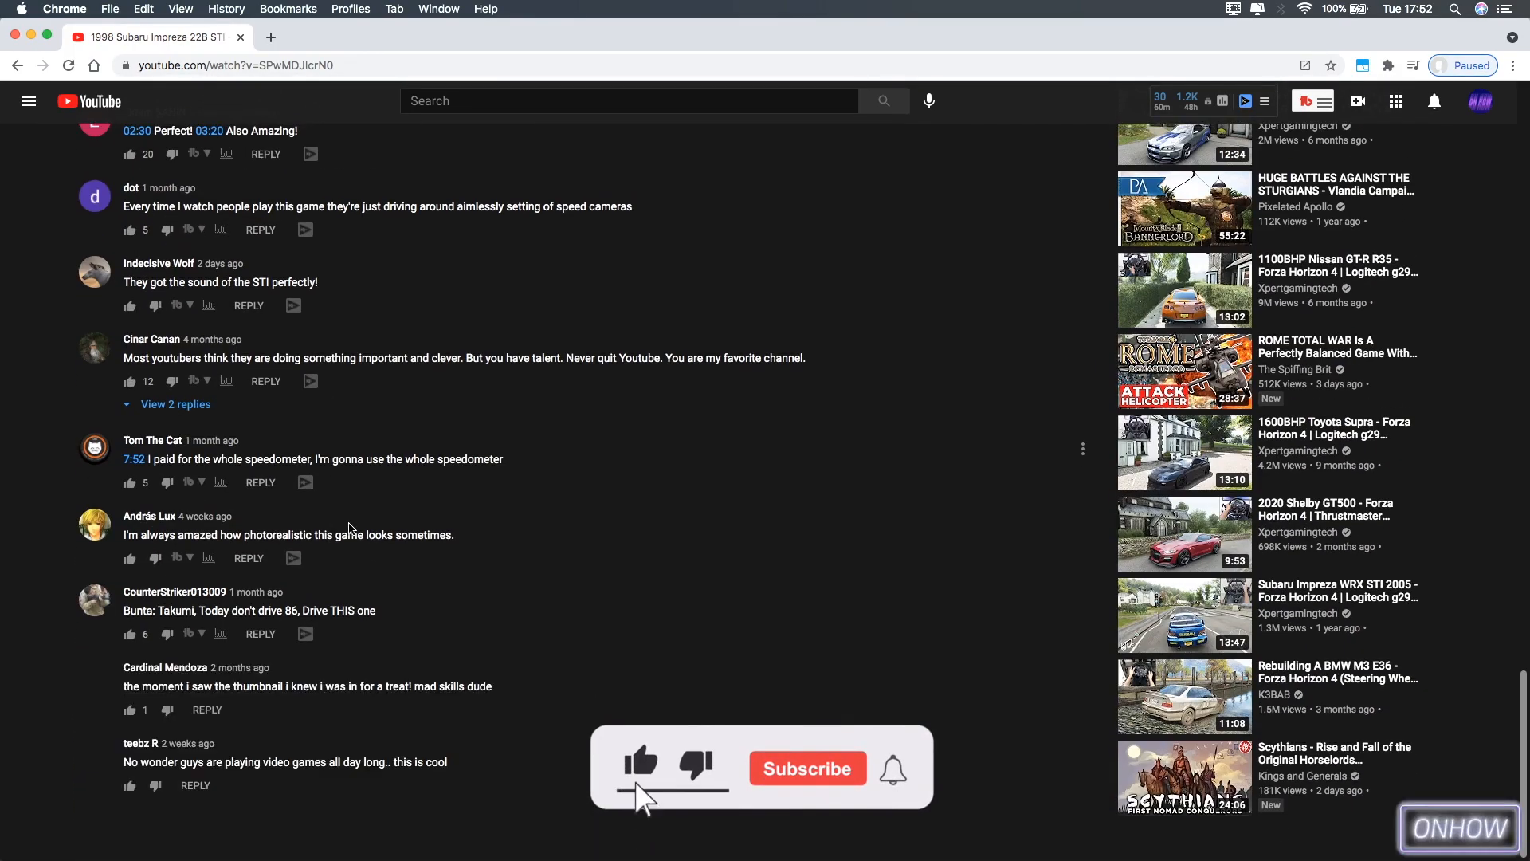
pyautogui.click(805, 768)
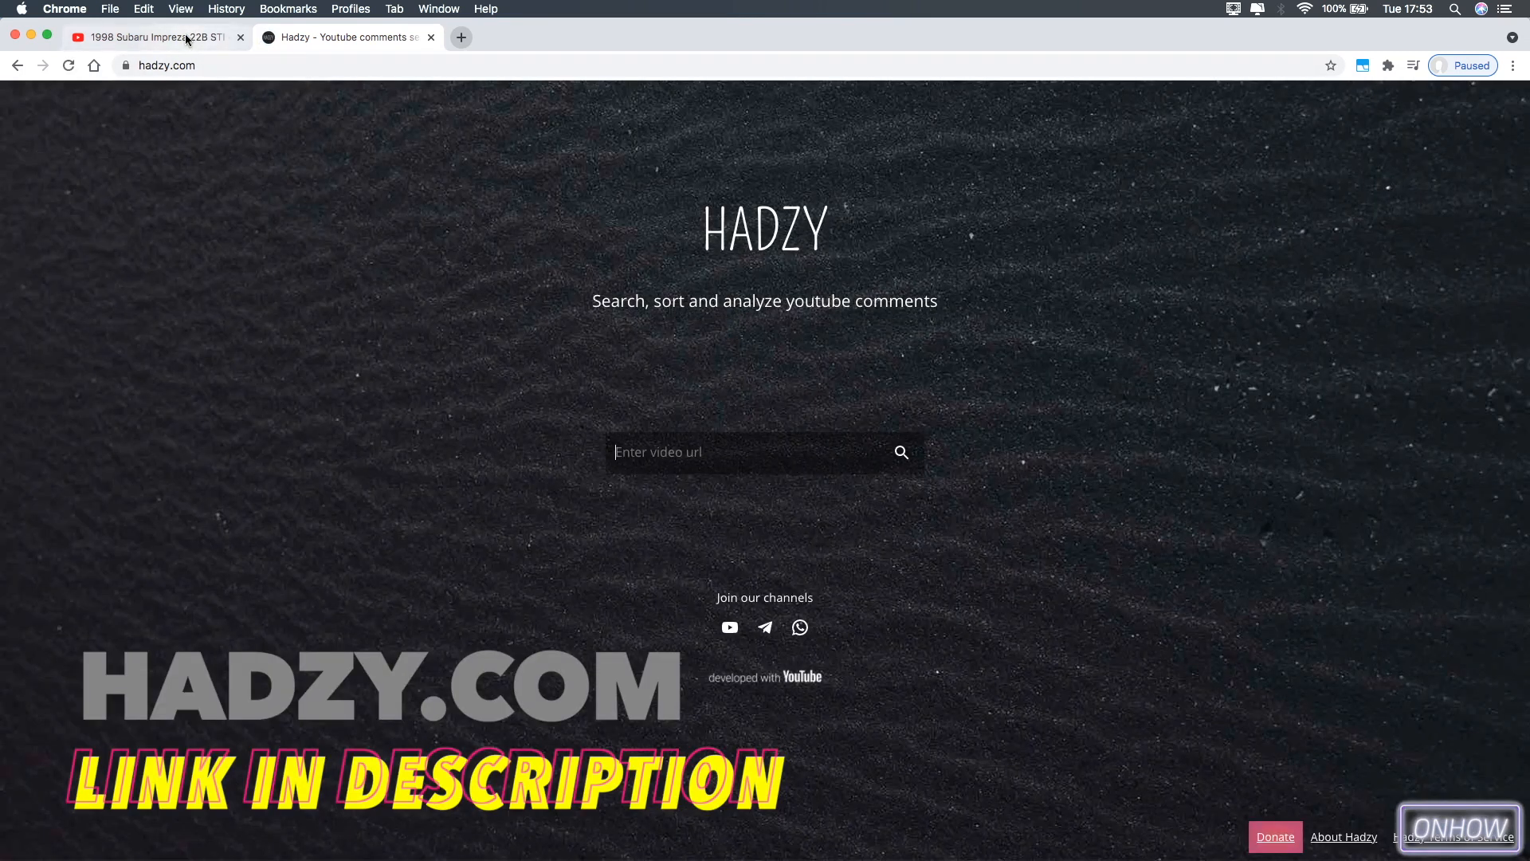
# Step: Copy the YouTube video's address and paste it into Hadzy's URL box
pyautogui.click(152, 37)
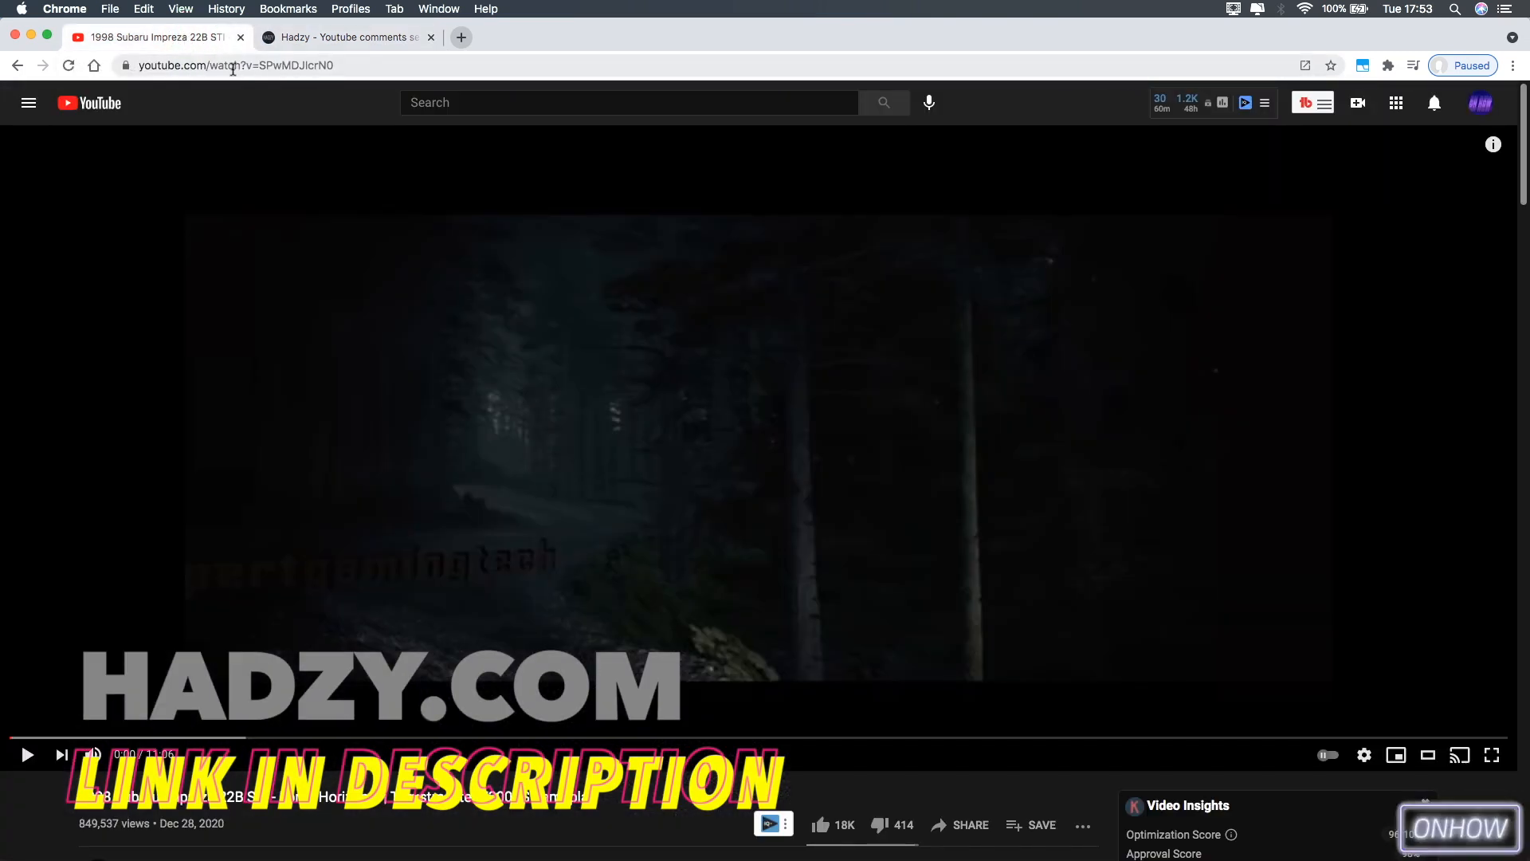
pyautogui.rightClick(234, 65)
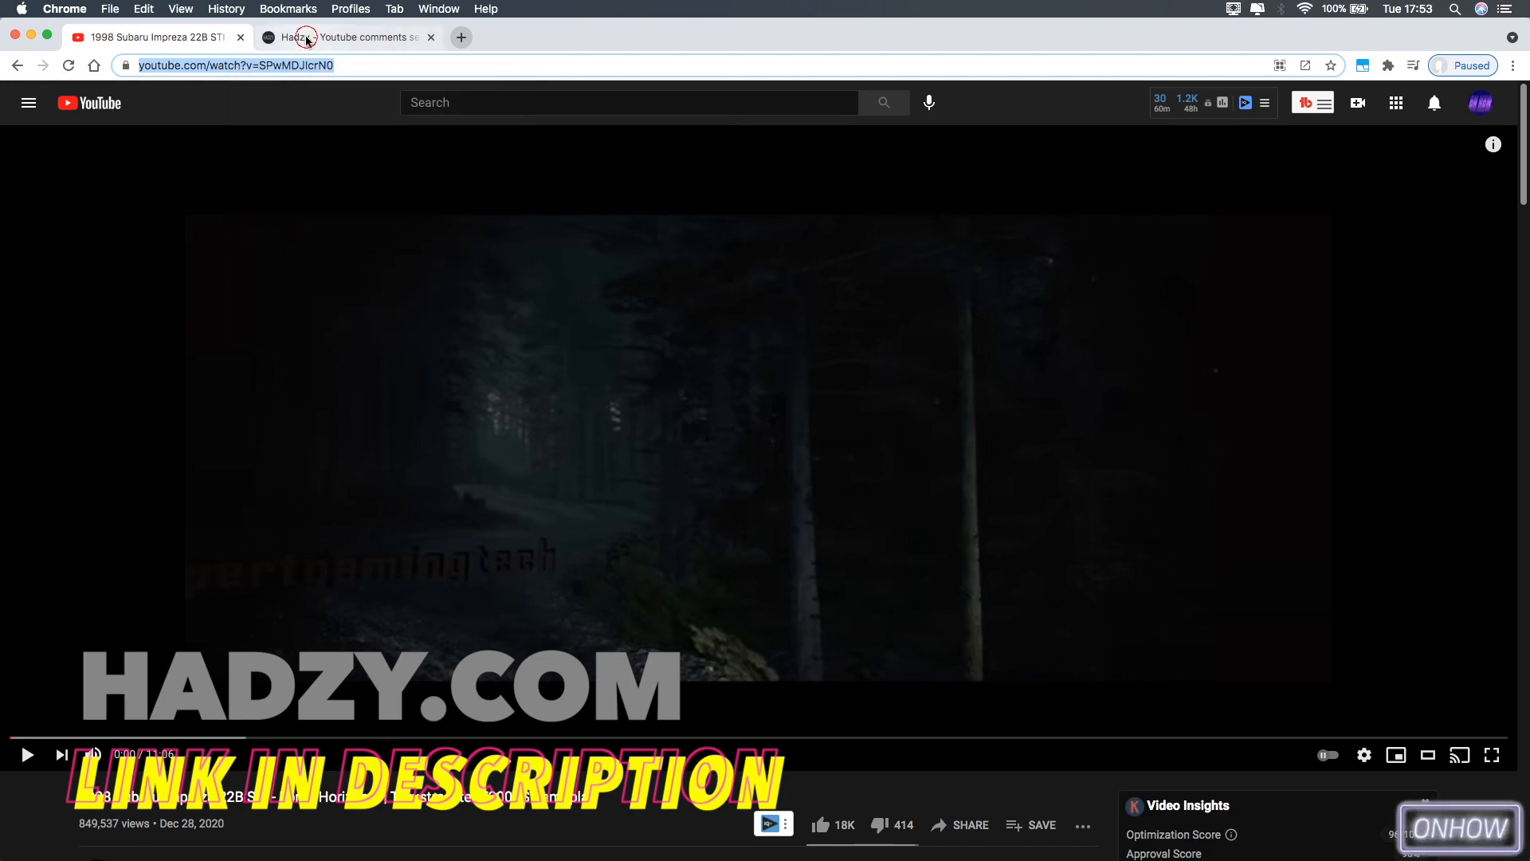
pyautogui.click(347, 37)
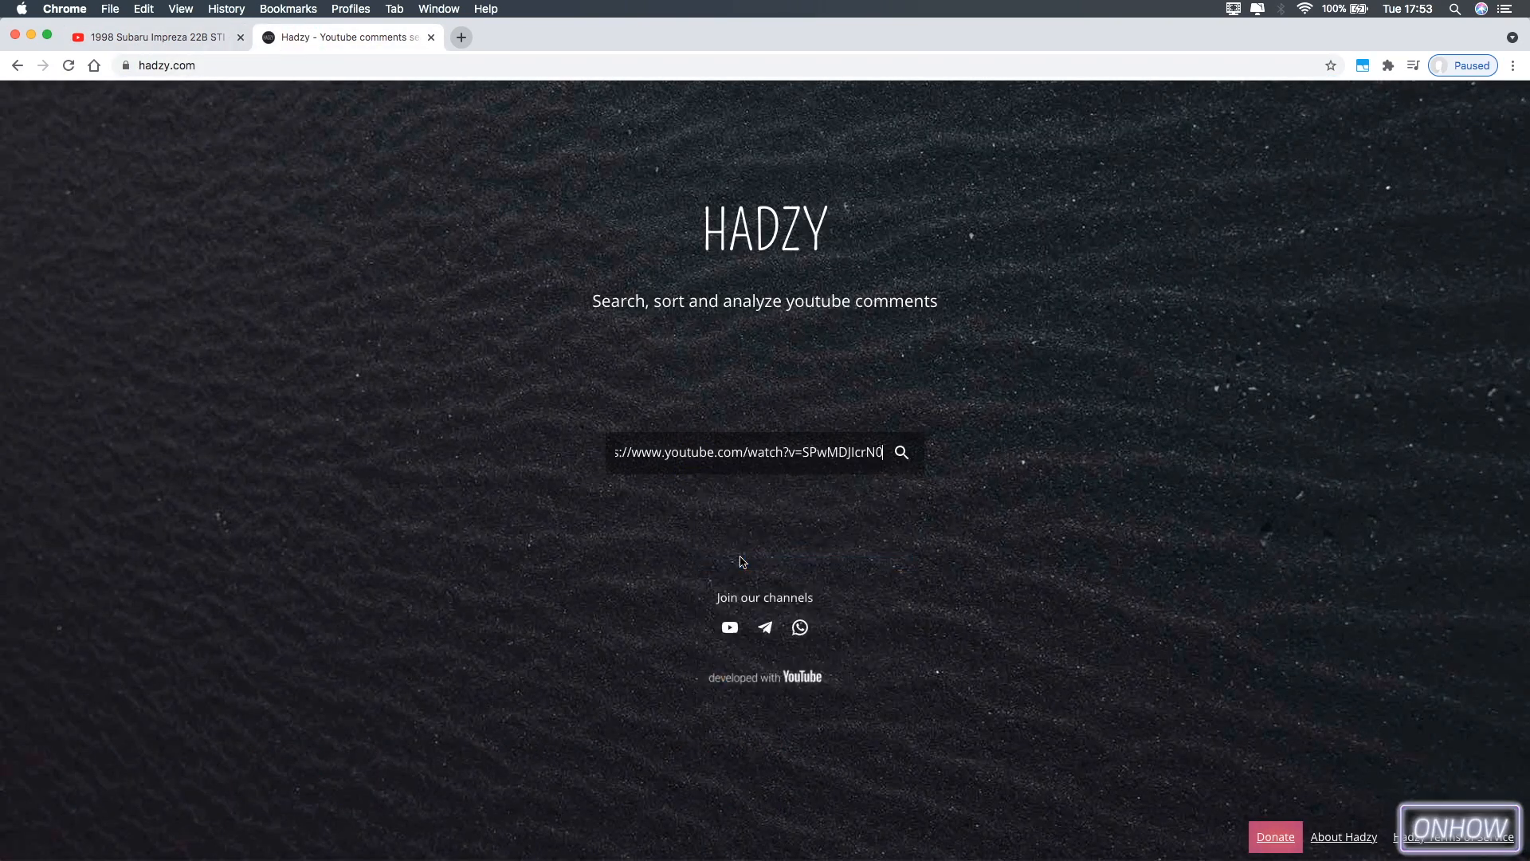
pyautogui.click(900, 451)
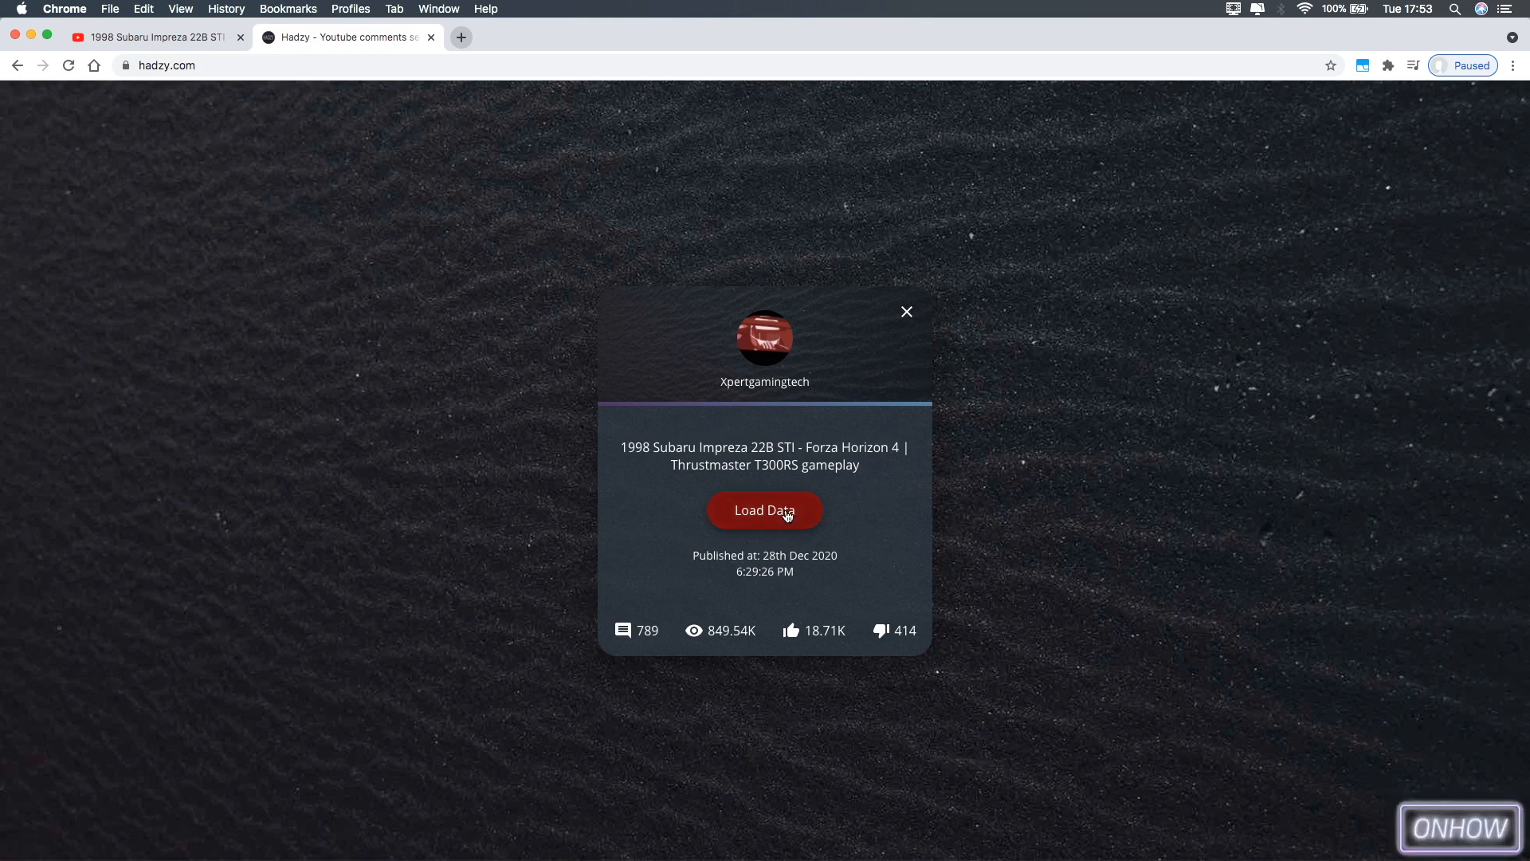
# Step: Load the Subaru Impreza 22B STI video's comment data and open its comment list
pyautogui.click(765, 510)
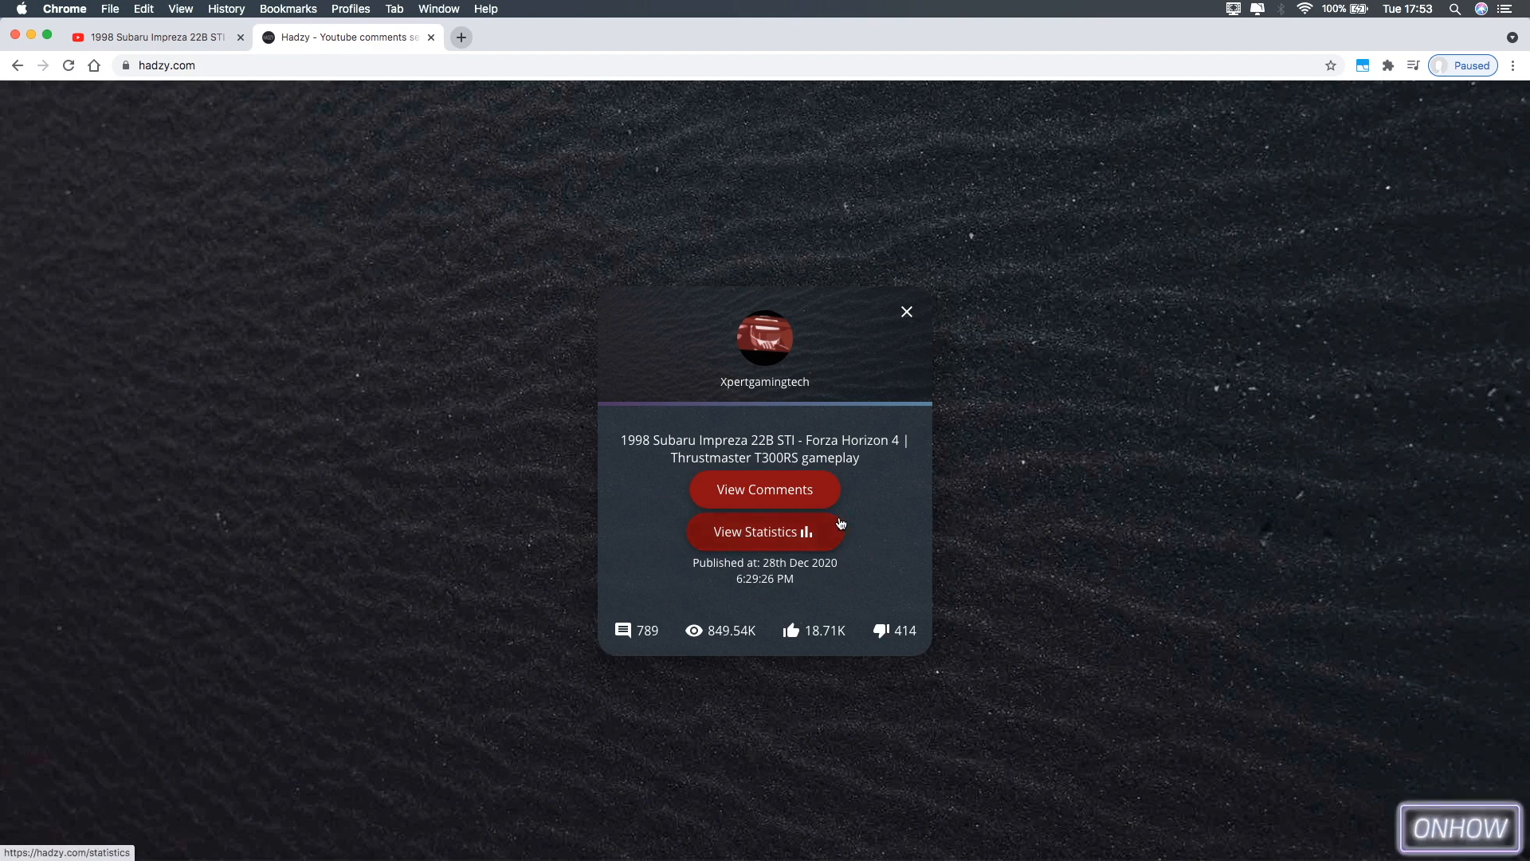
pyautogui.moveTo(809, 495)
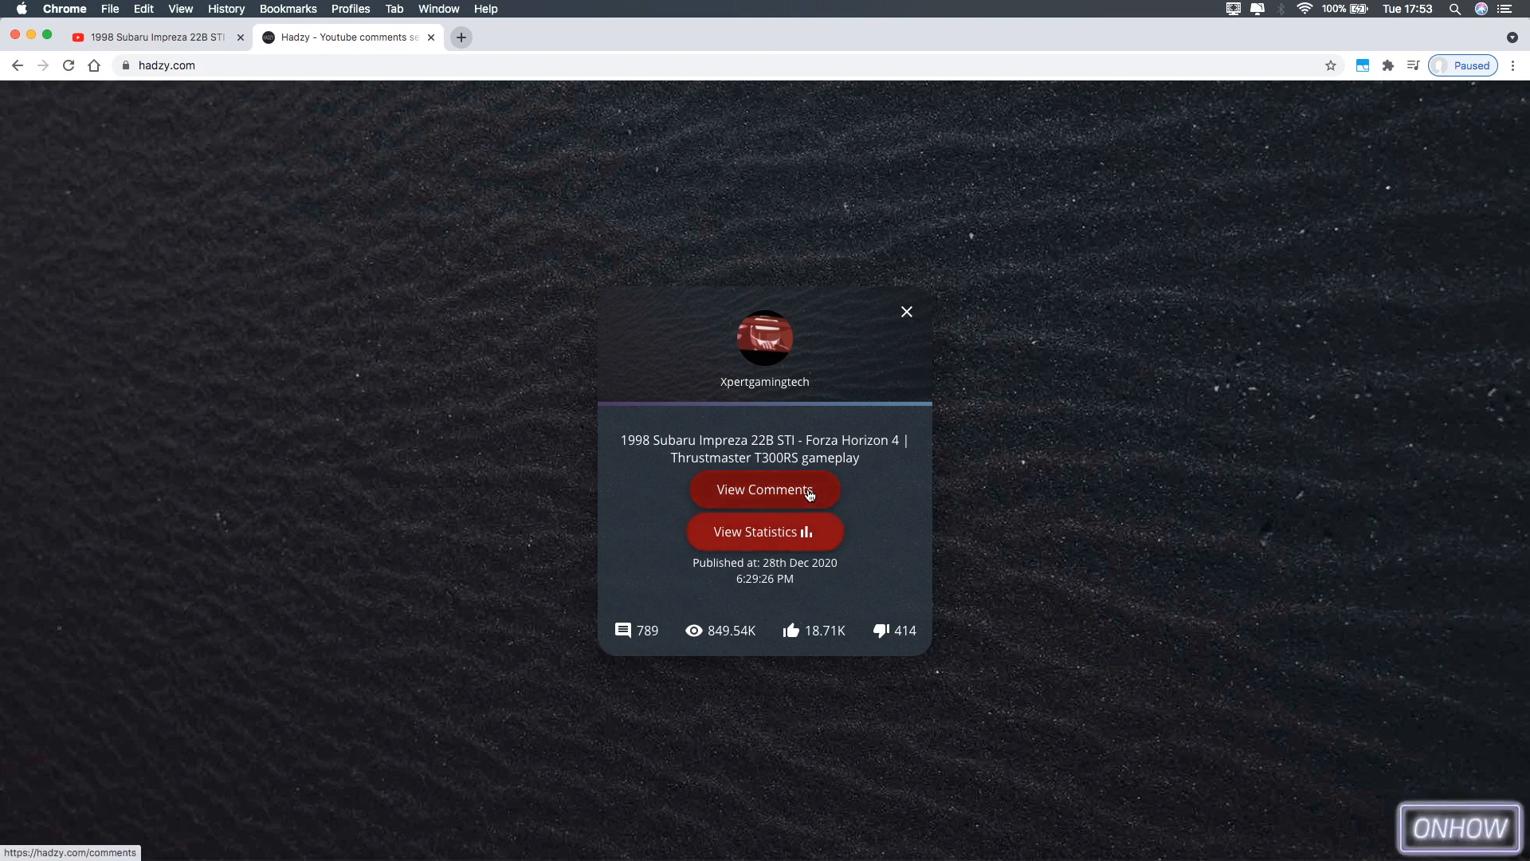
pyautogui.click(765, 489)
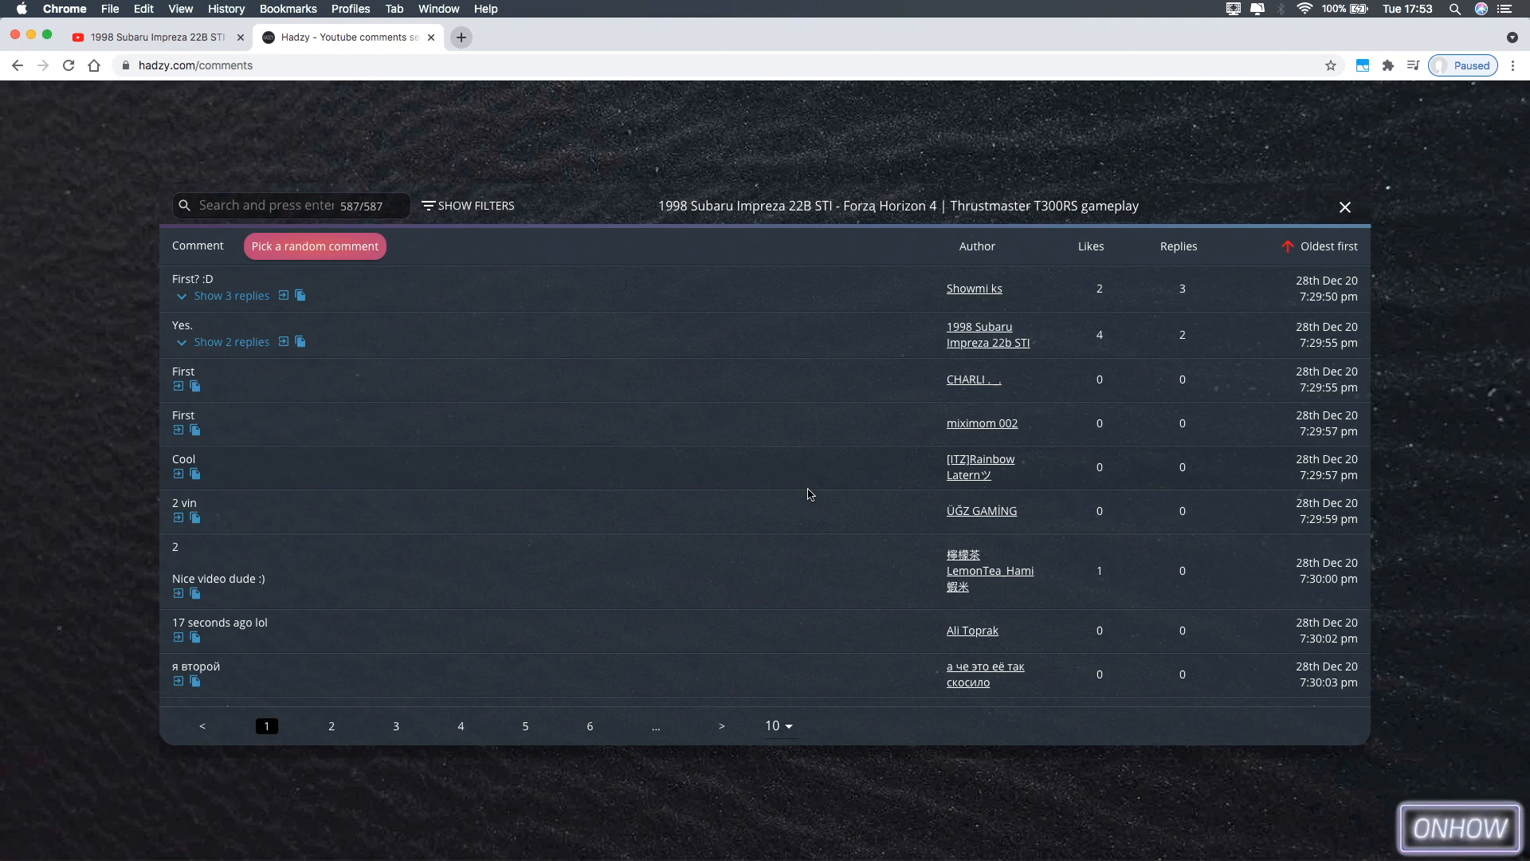
# Step: Change the comment table's page size from 10 to 50 comments
pyautogui.click(772, 726)
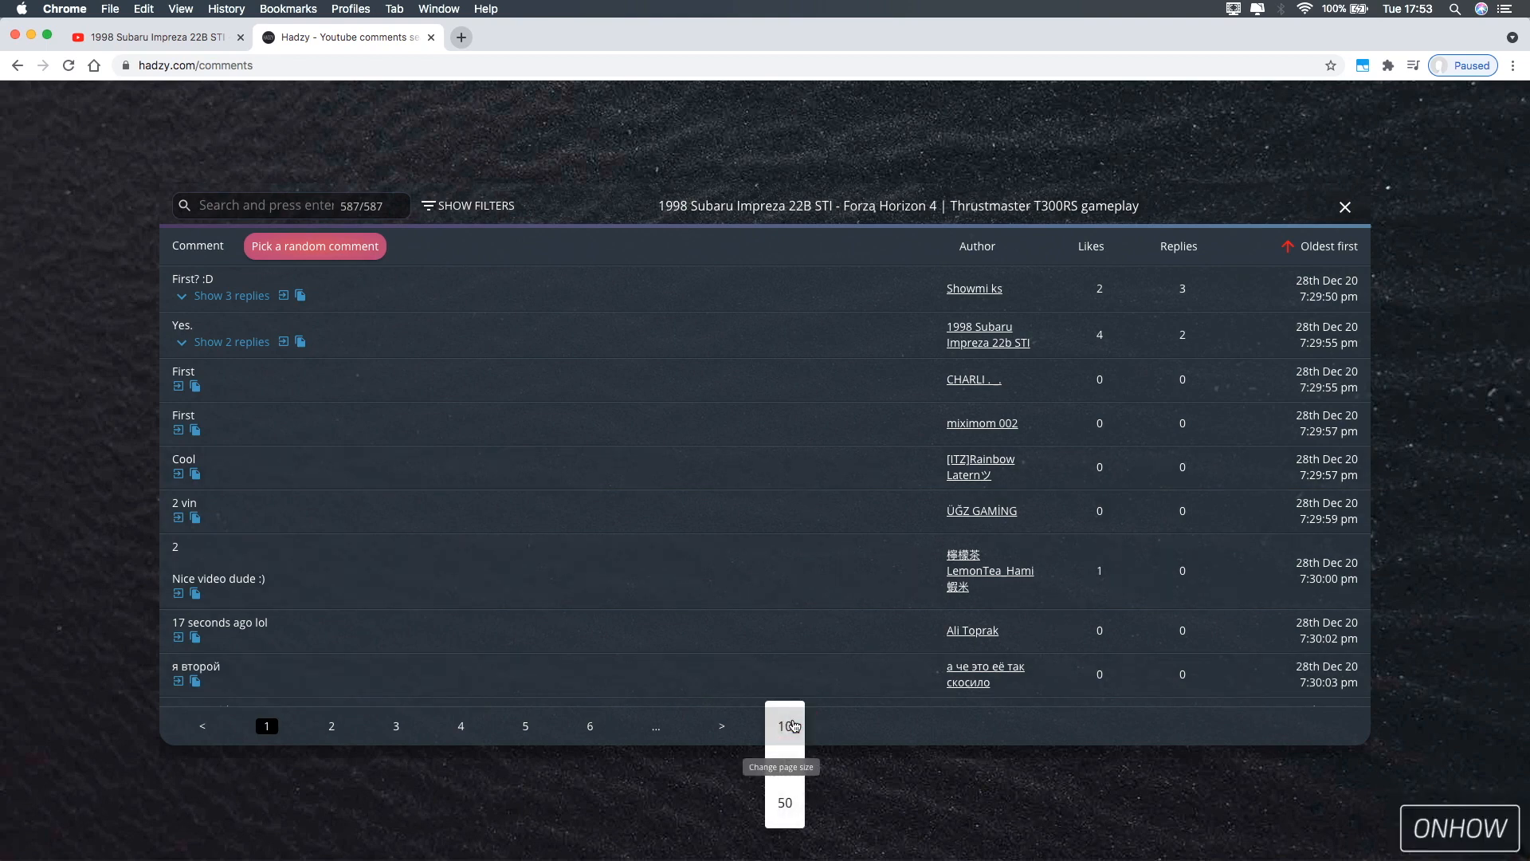
pyautogui.click(783, 803)
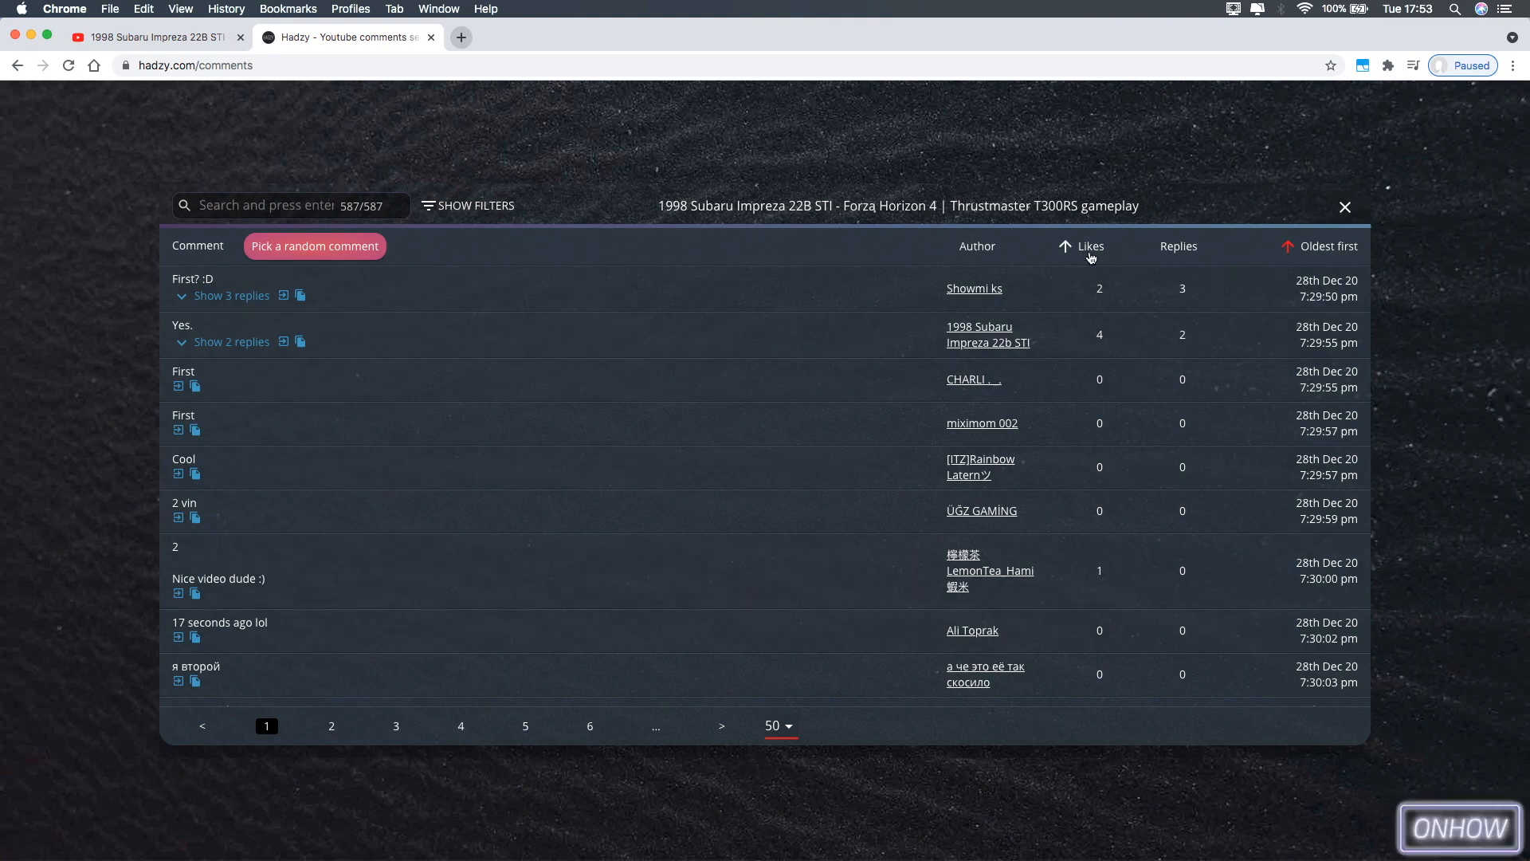
pyautogui.moveTo(1136, 252)
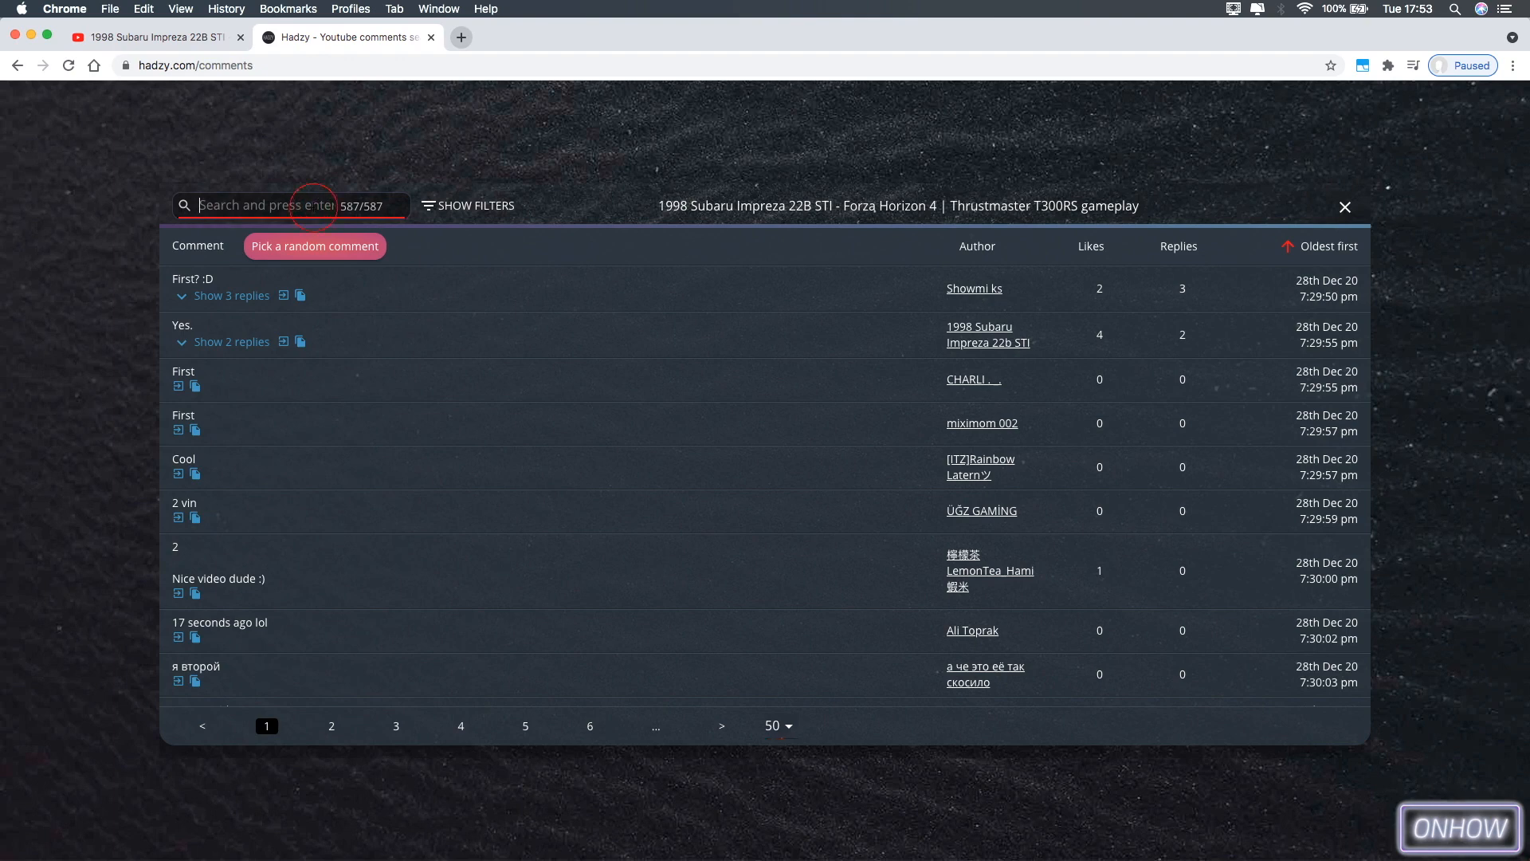
# Step: Search the comments for 'cool', narrowing the table to 13 highlighted matches
pyautogui.write('cool')
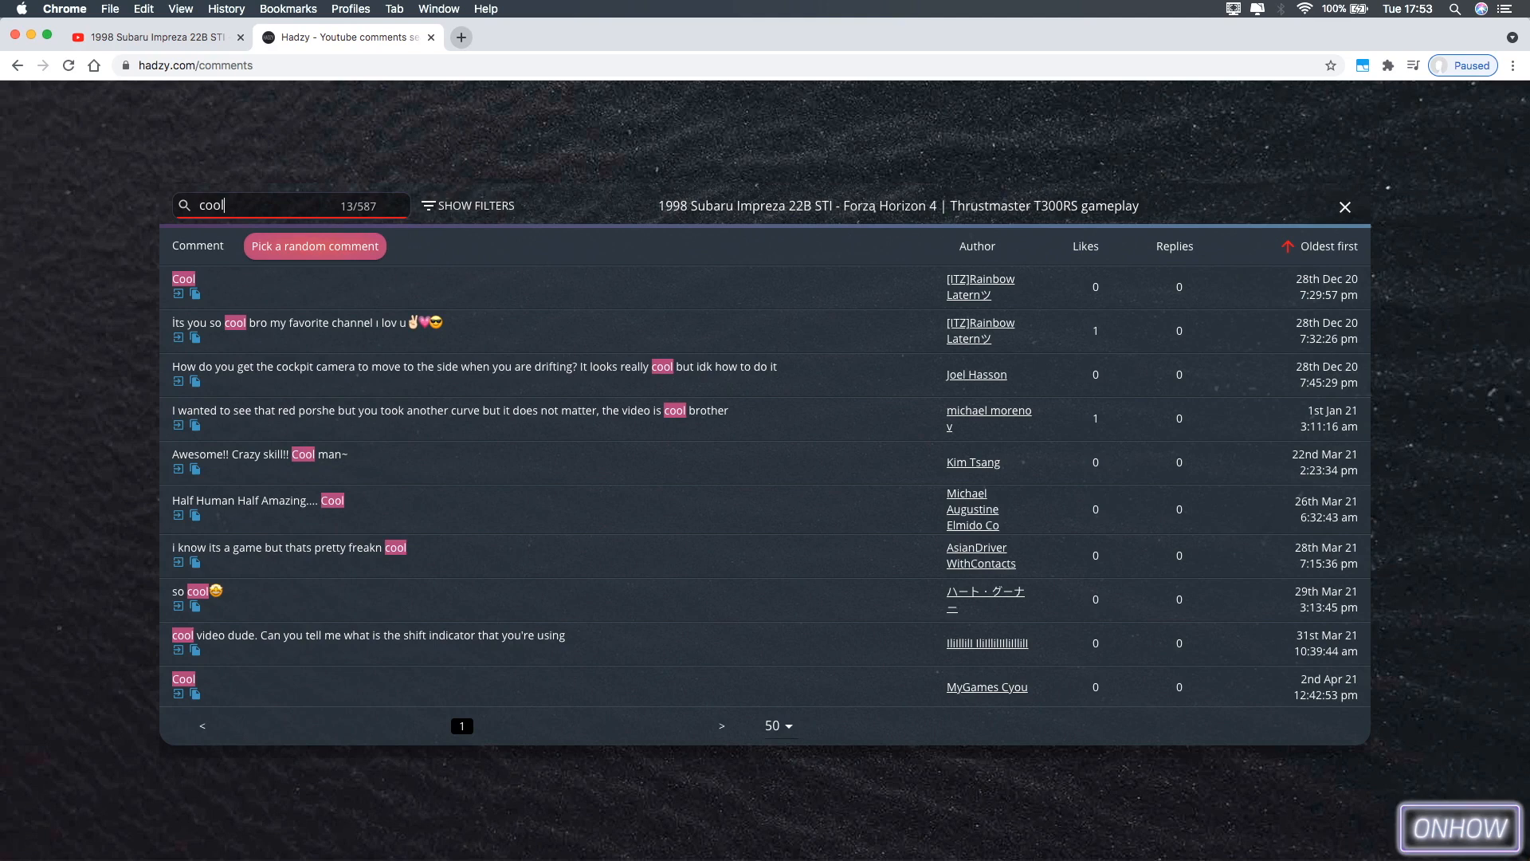
pyautogui.moveTo(291, 450)
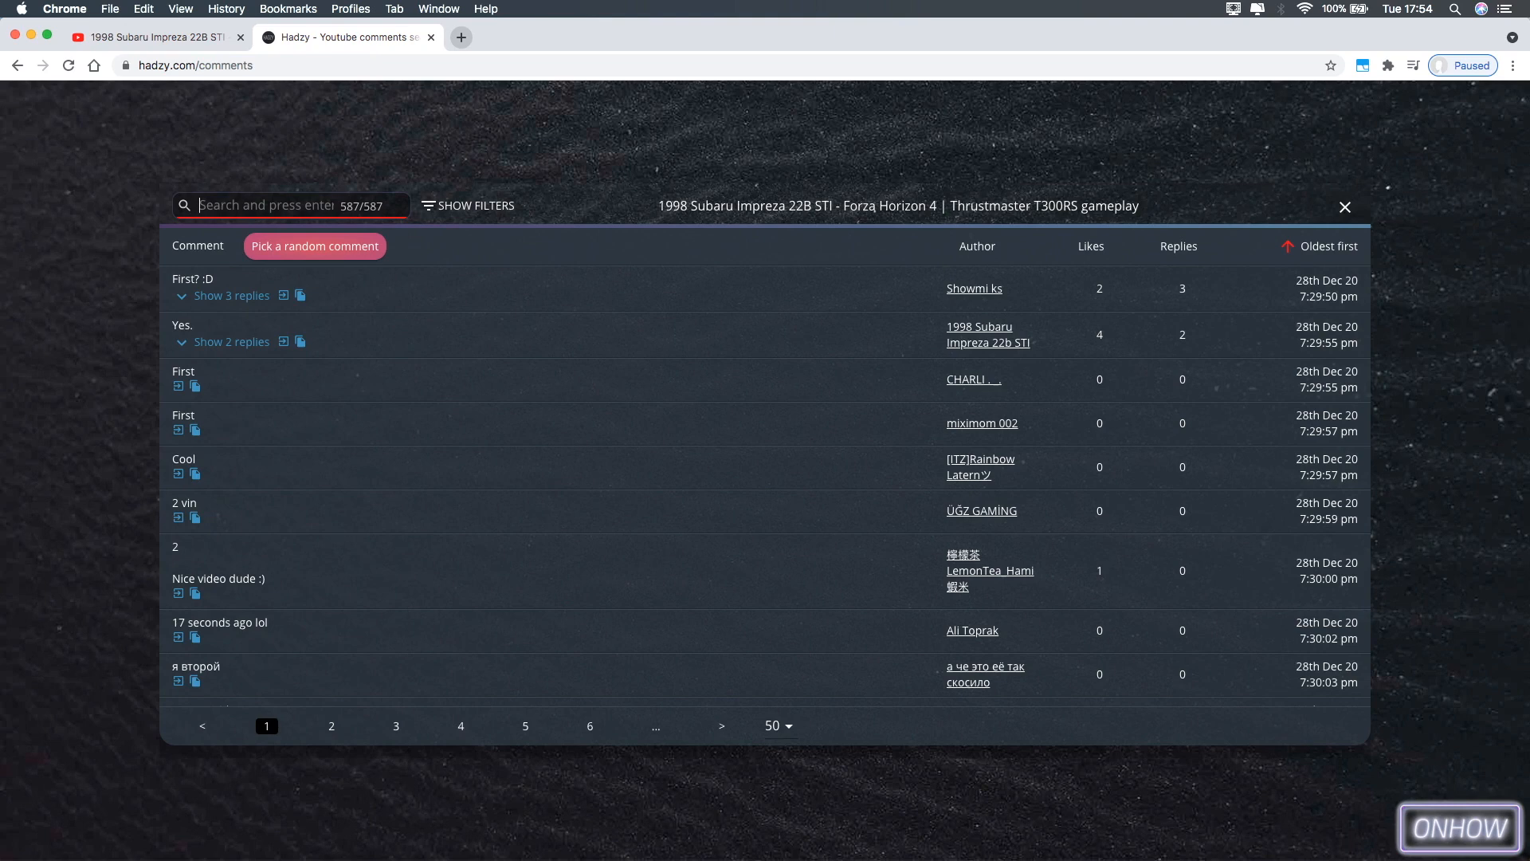
pyautogui.moveTo(817, 605)
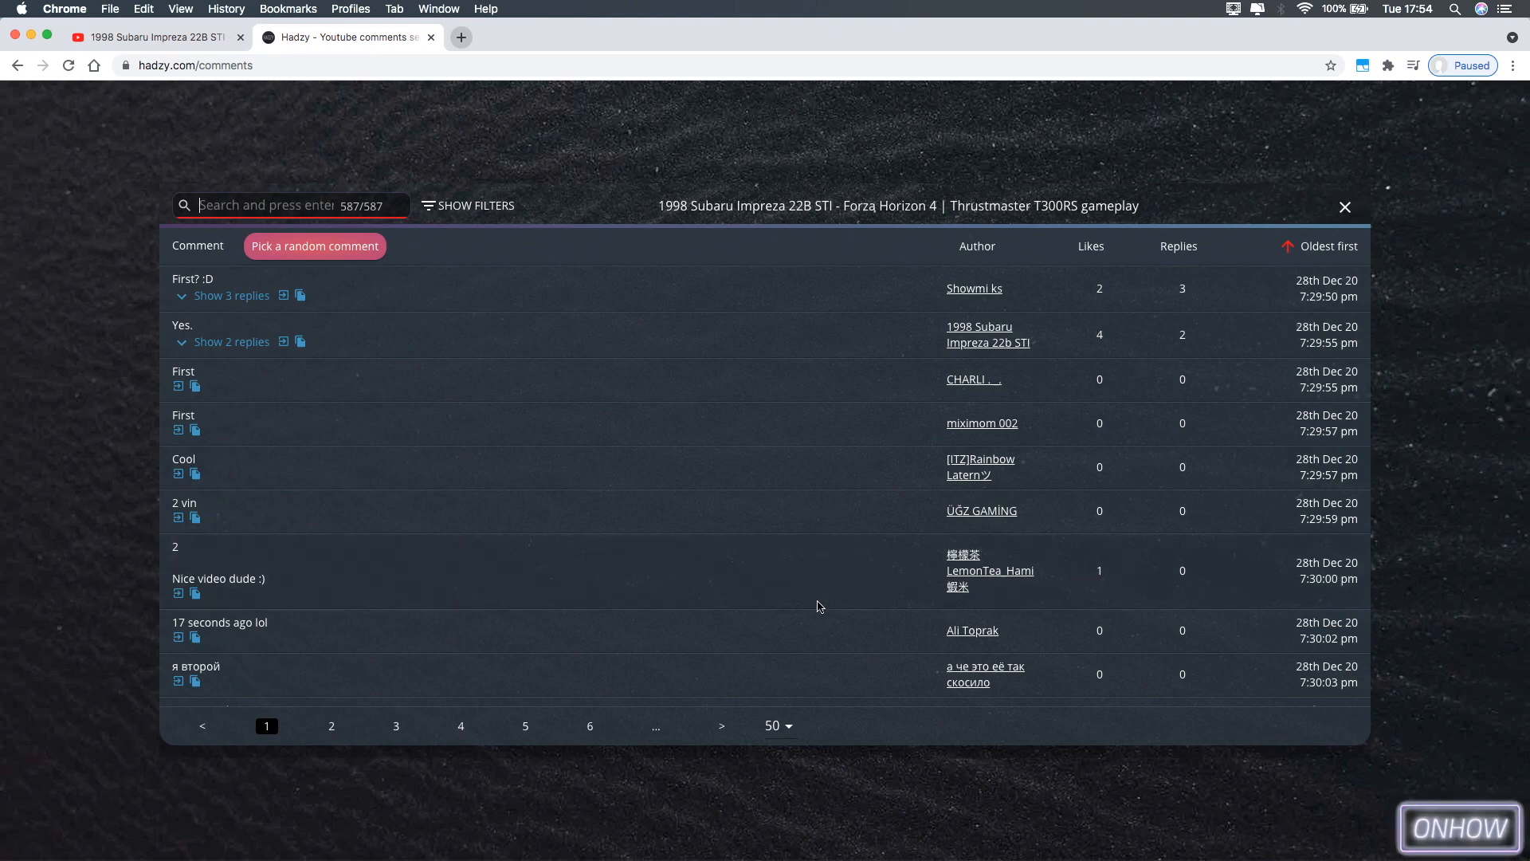
pyautogui.moveTo(973, 634)
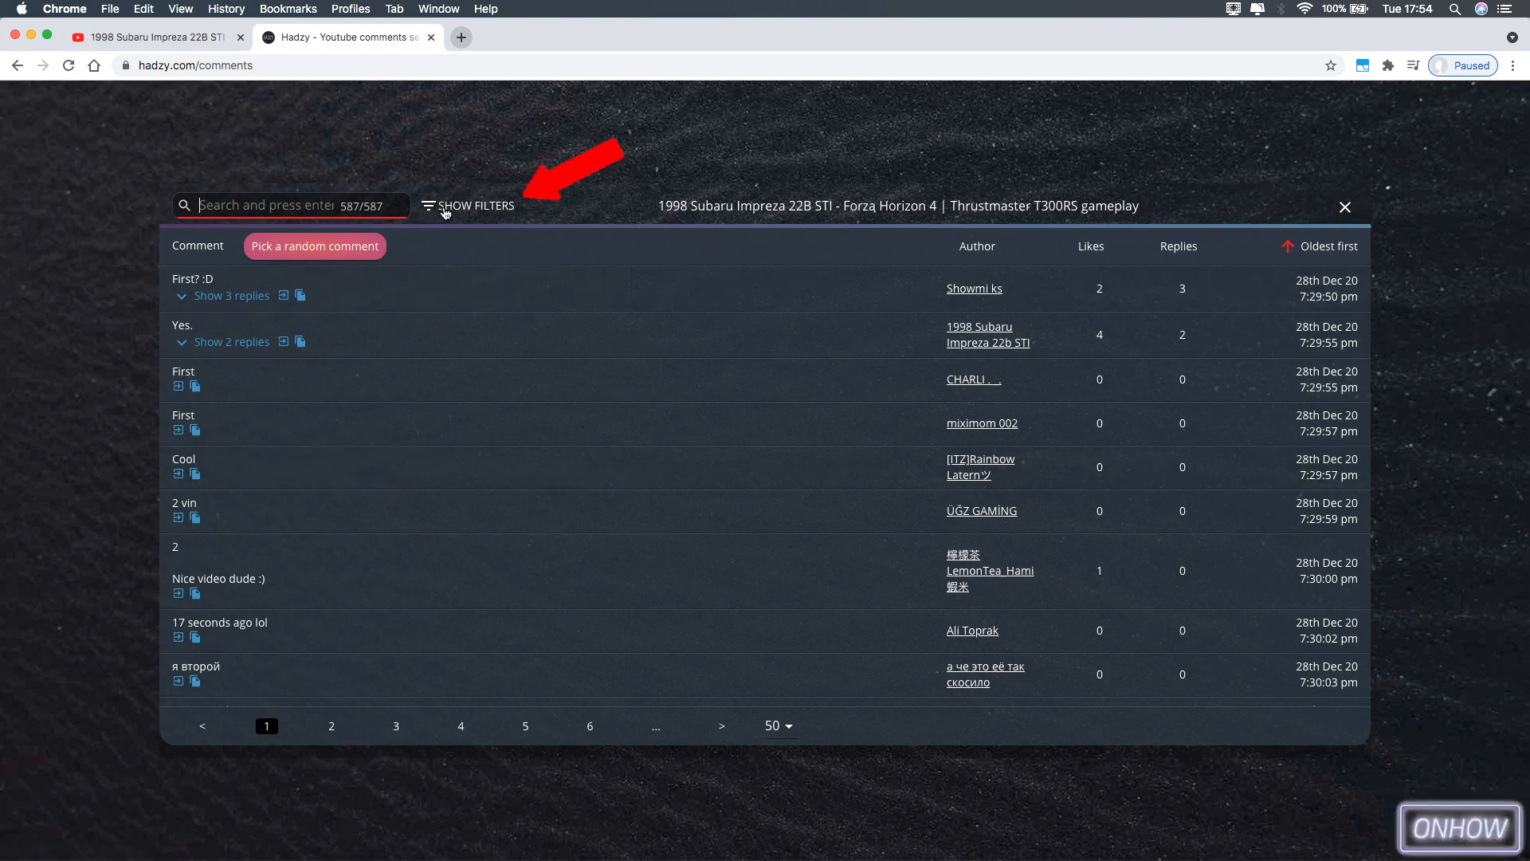
pyautogui.click(475, 206)
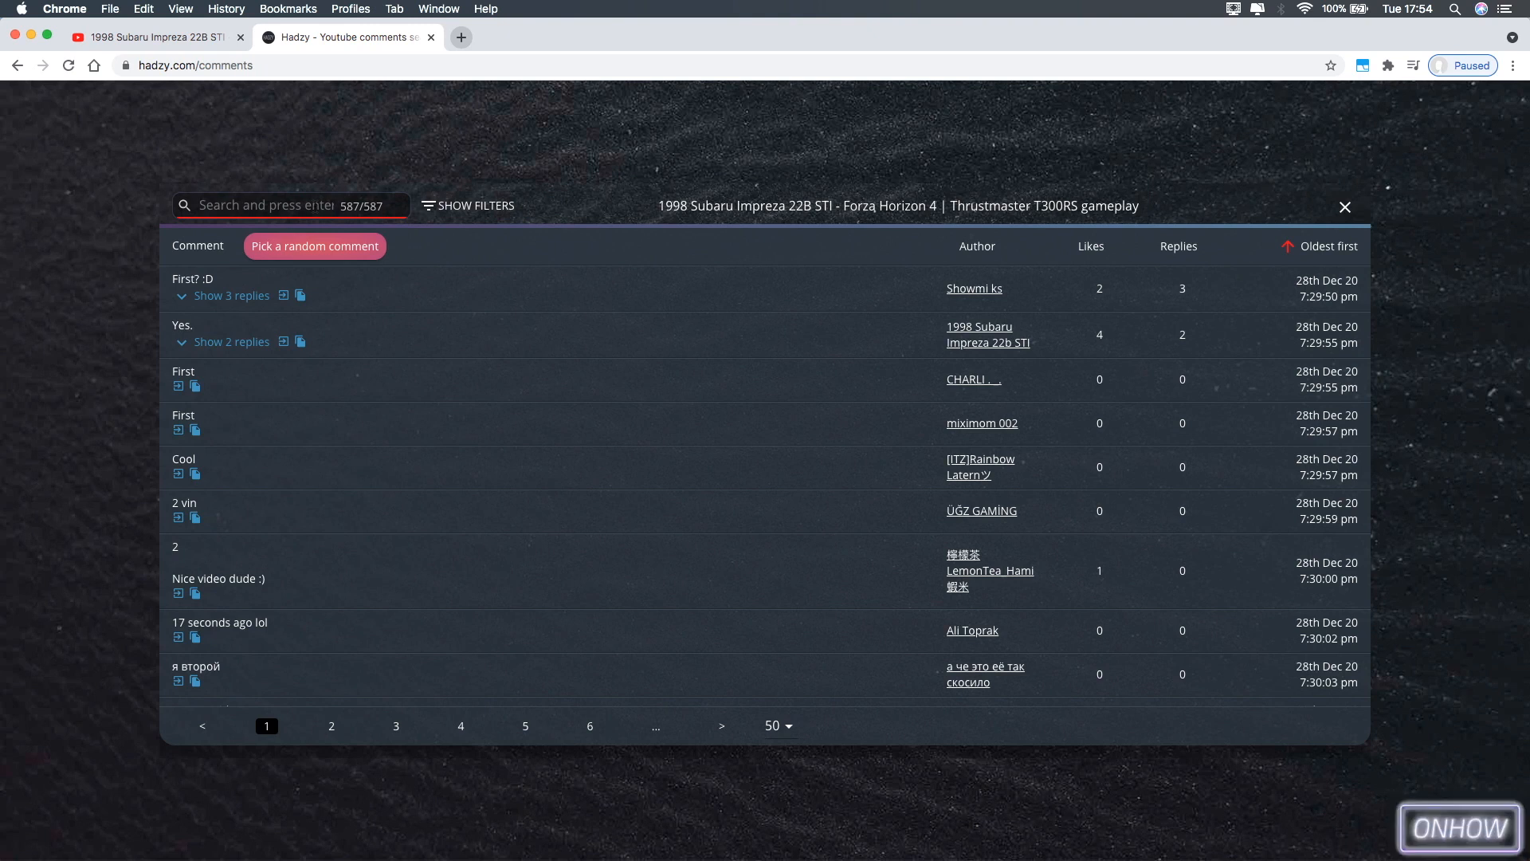
pyautogui.click(283, 205)
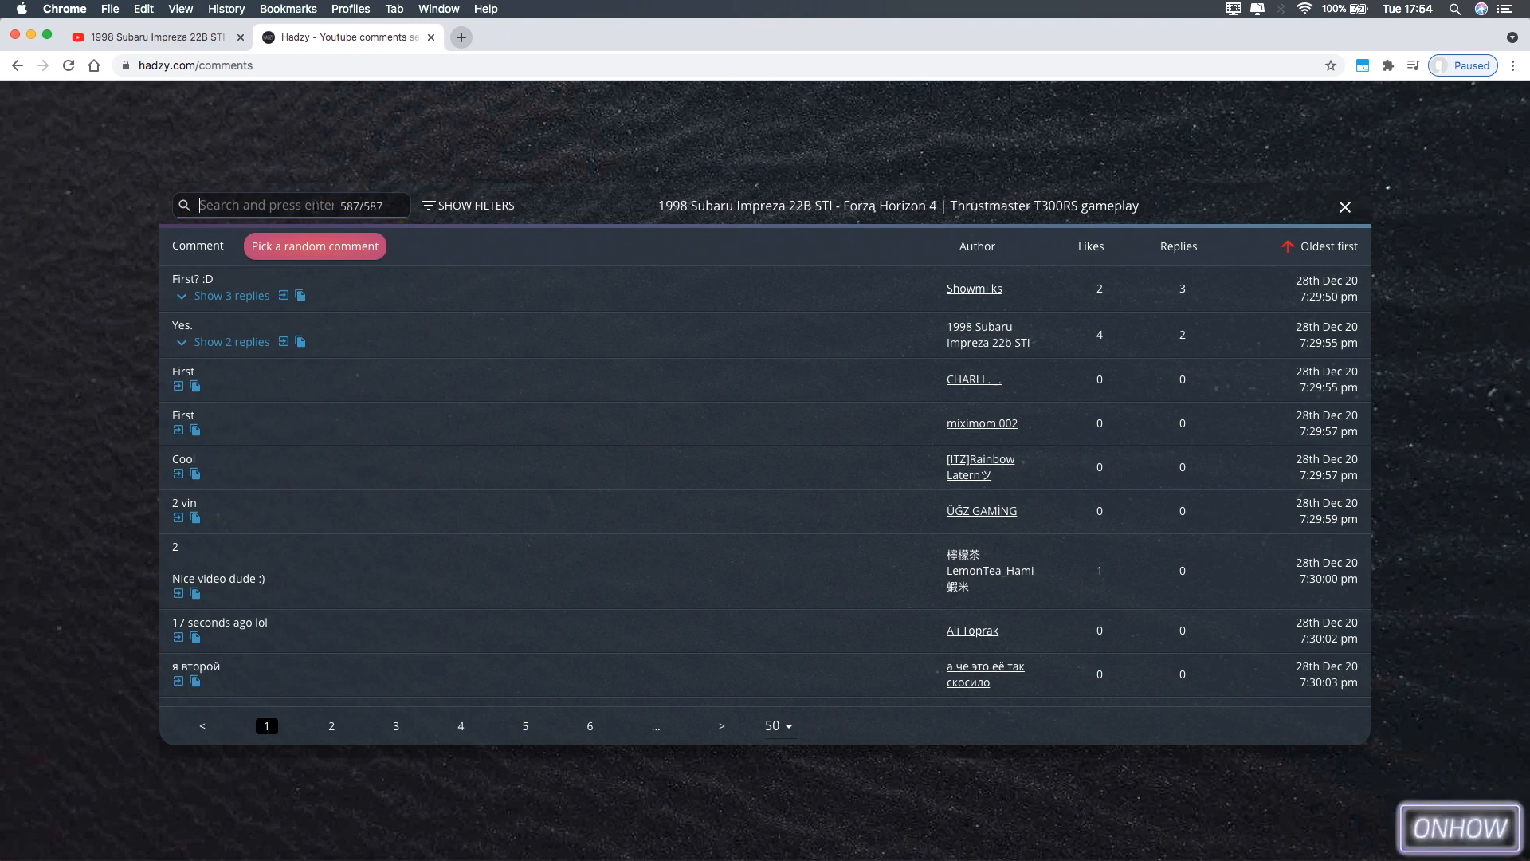
# Step: Search for 'Ali' to narrow the table to its 2 matching authors
pyautogui.write('Ali')
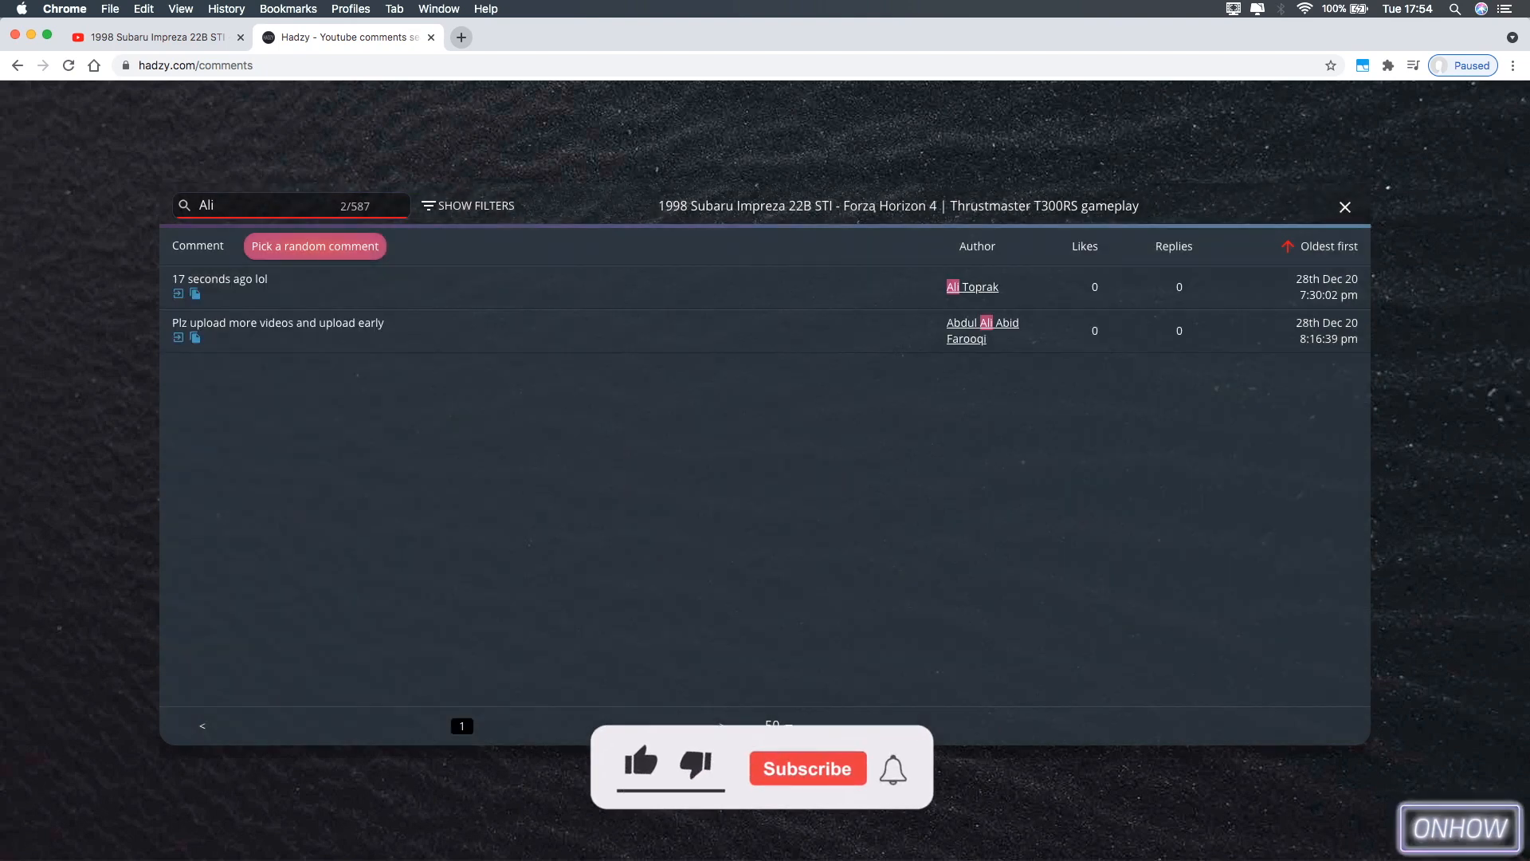
pyautogui.click(641, 761)
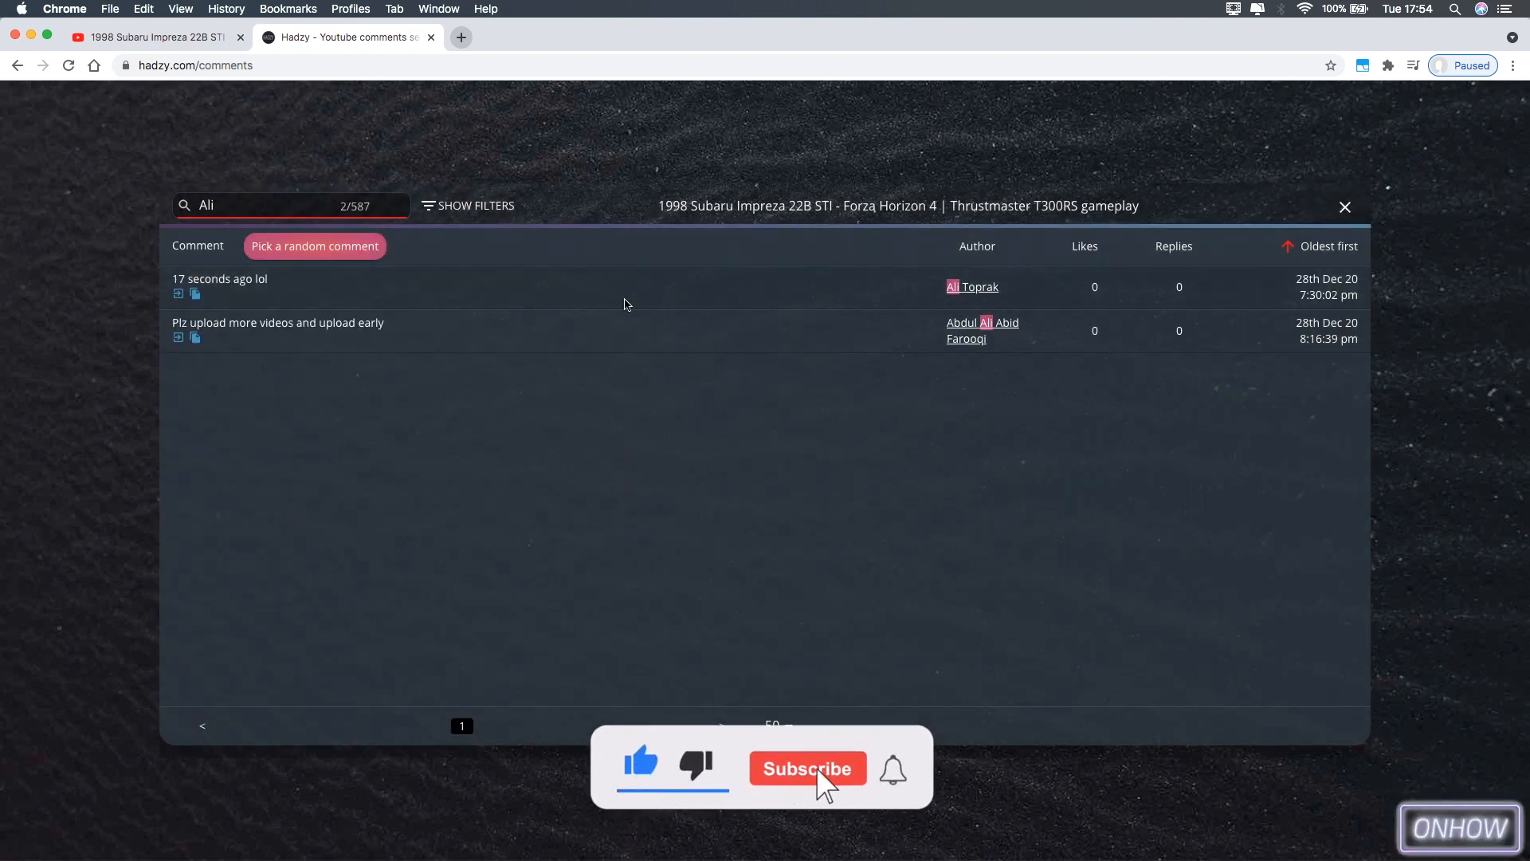
pyautogui.click(806, 768)
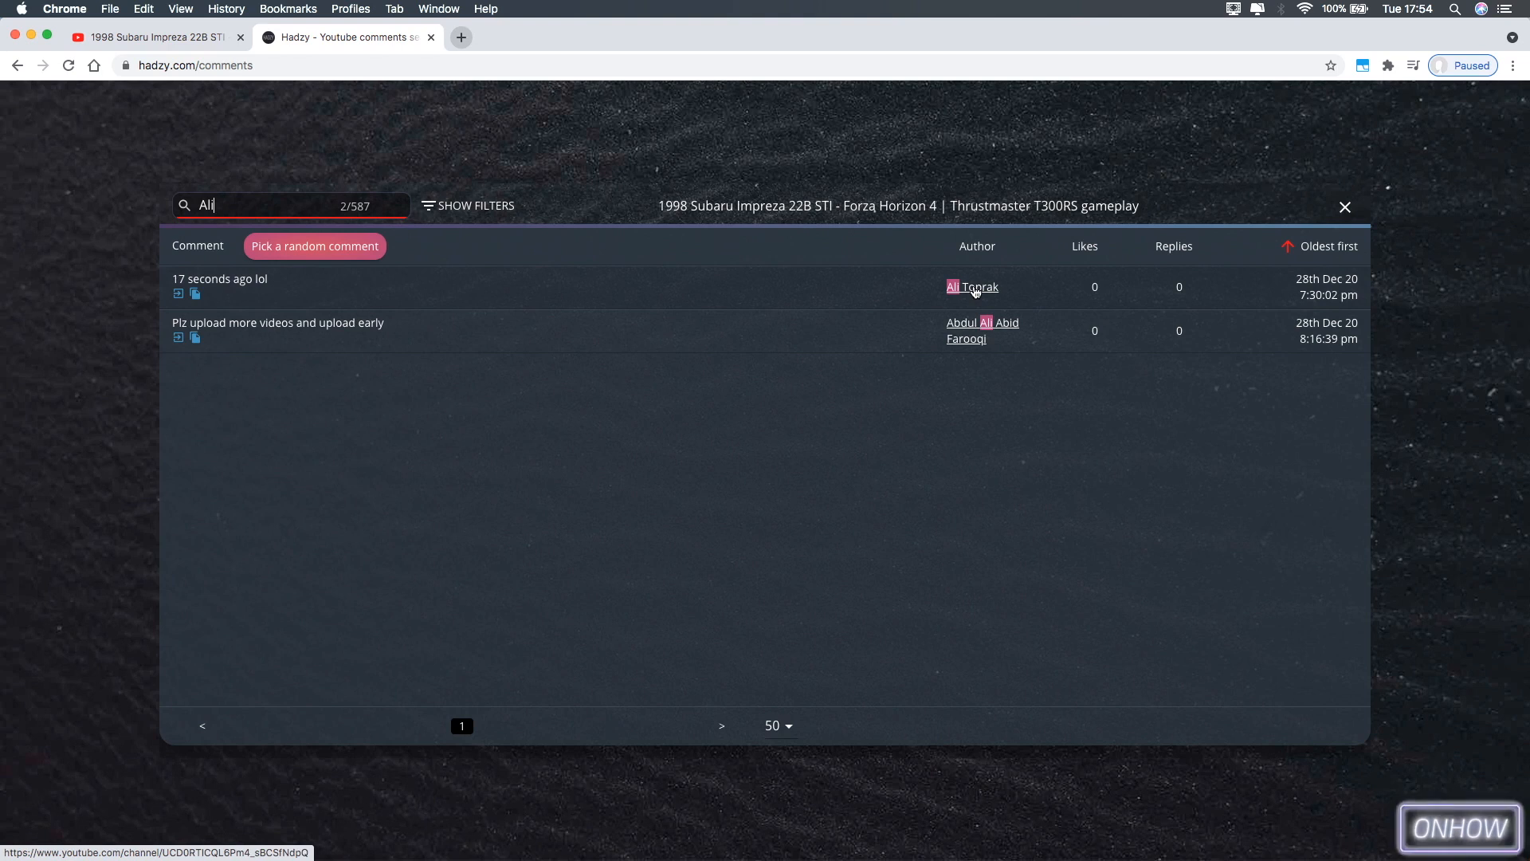
pyautogui.rightClick(970, 287)
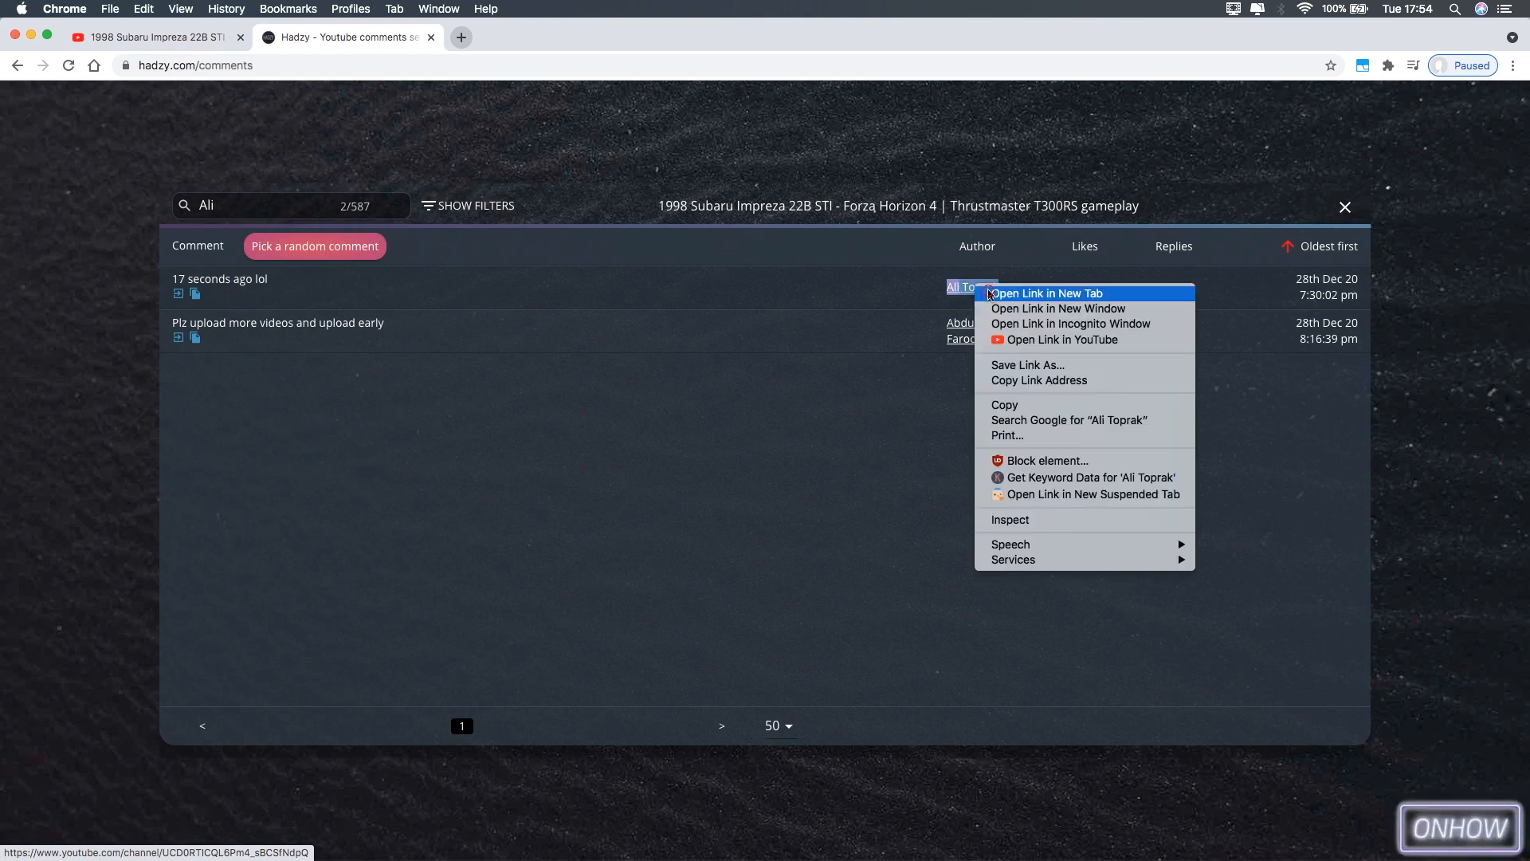
pyautogui.click(1045, 293)
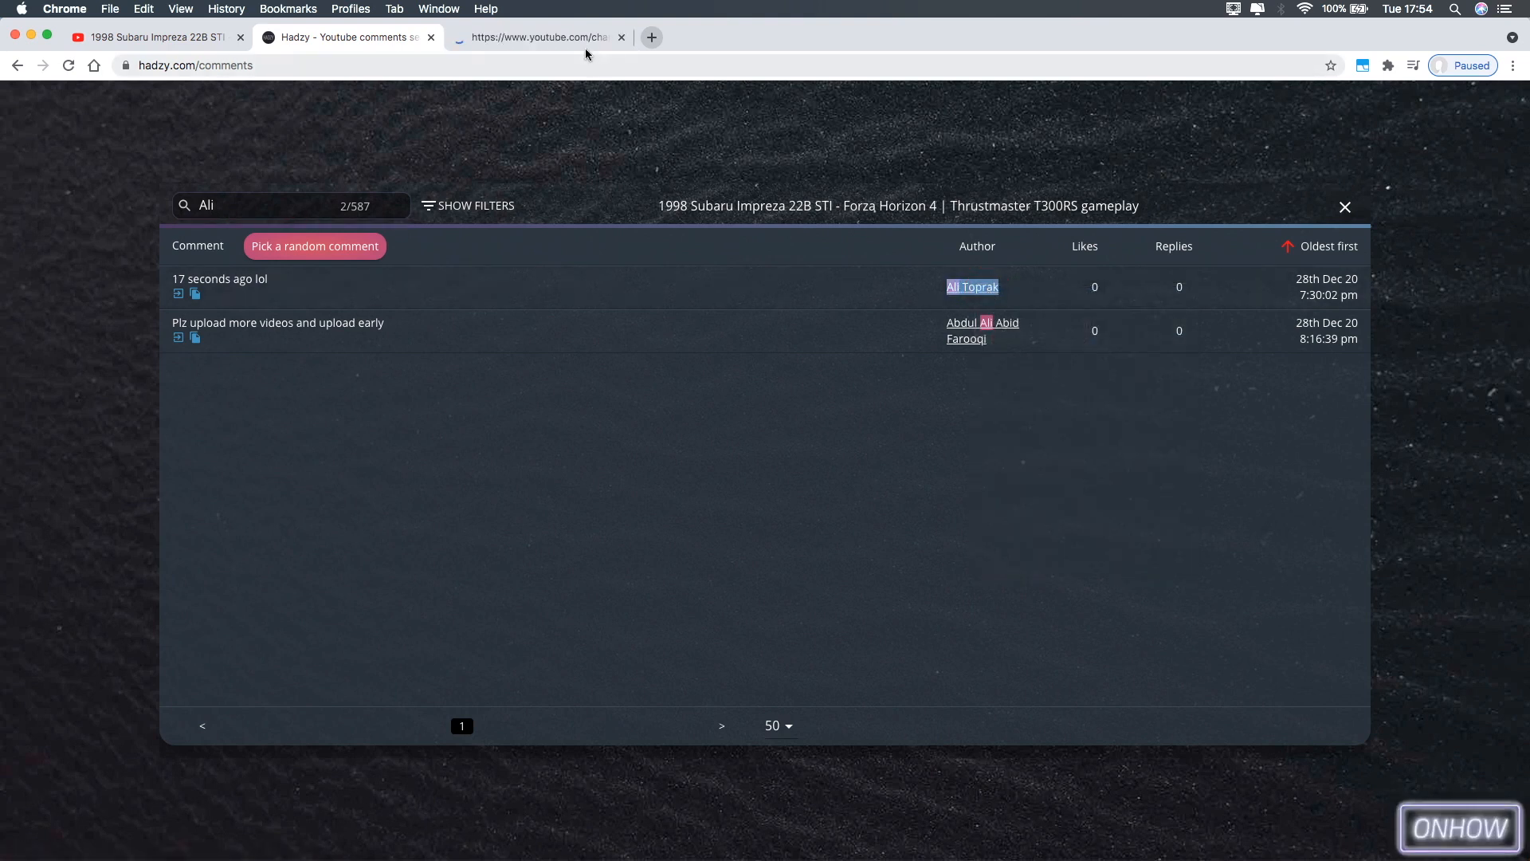
pyautogui.click(621, 37)
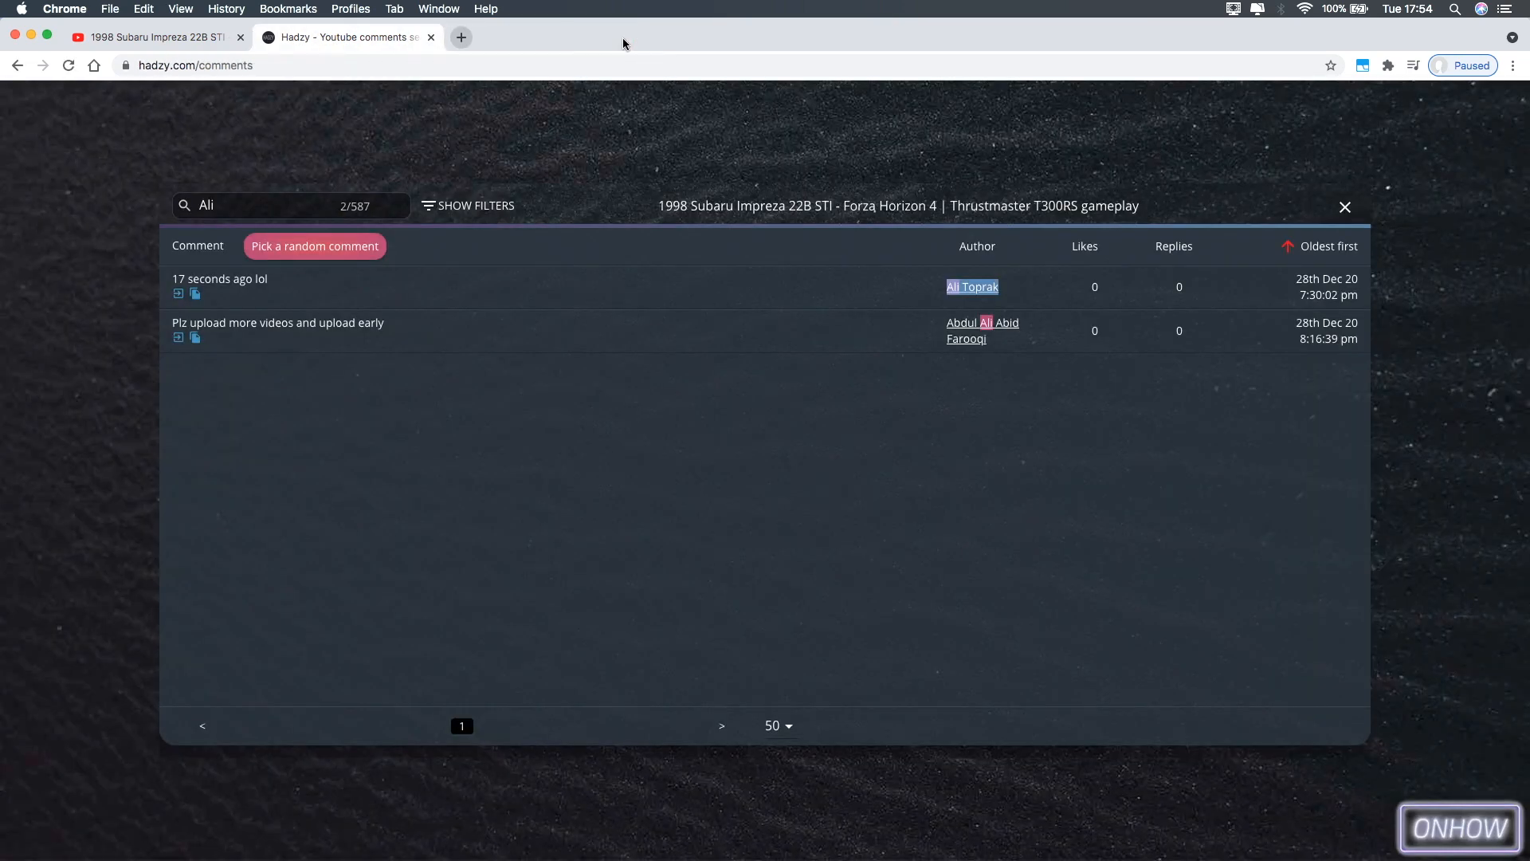